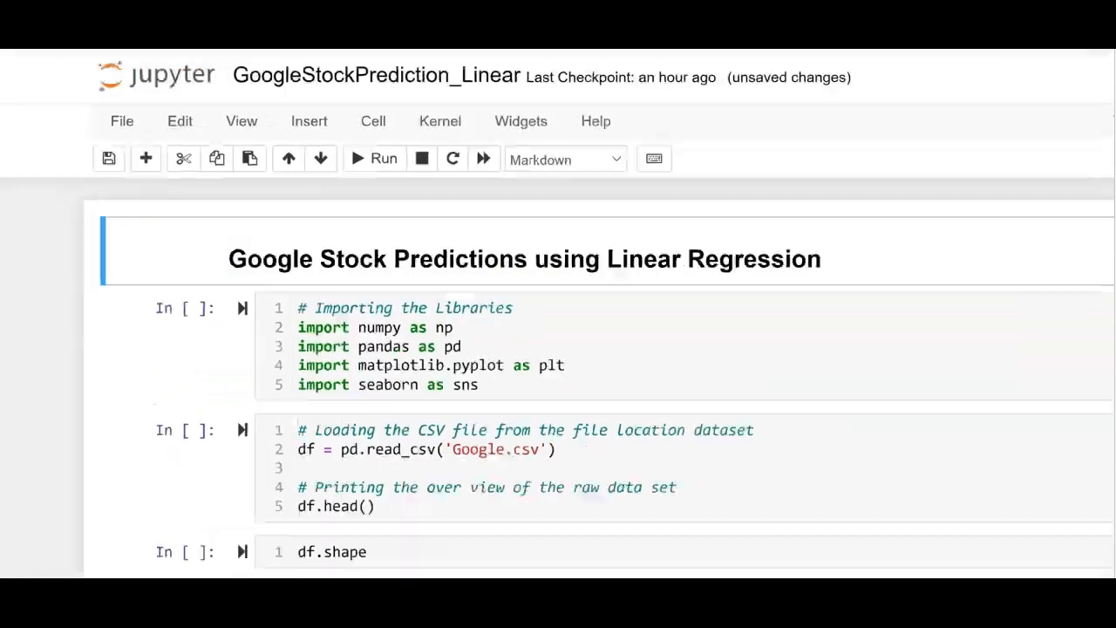
Restart the kernel via Kernel > Restart & Clear Output and confirm, wiping all outputs
left_click(439, 120)
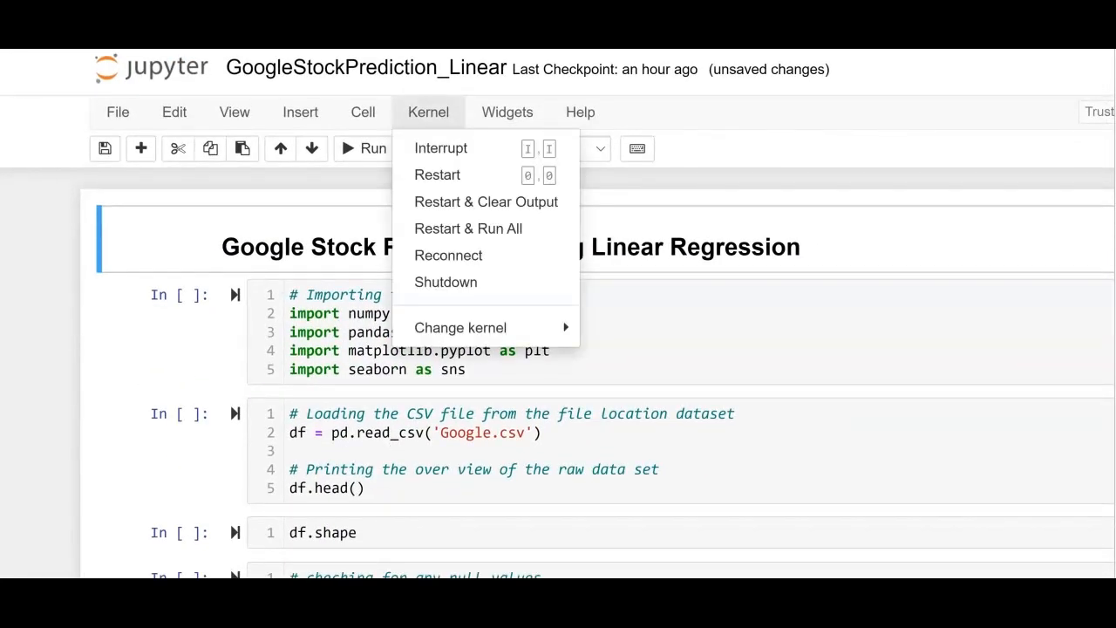
mouse_move(485, 203)
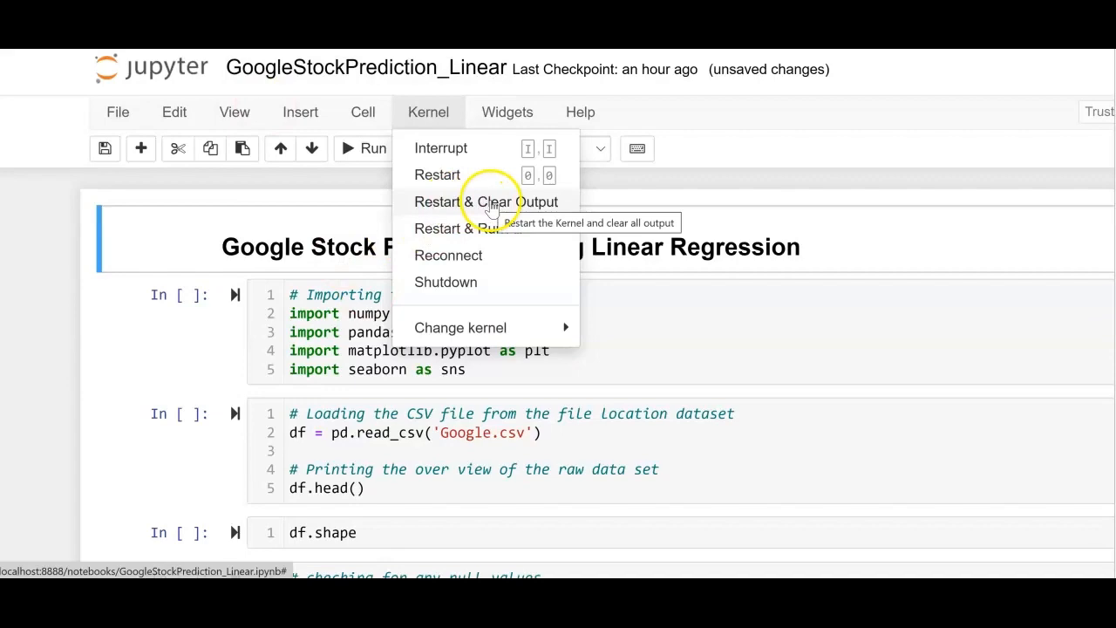
left_click(487, 202)
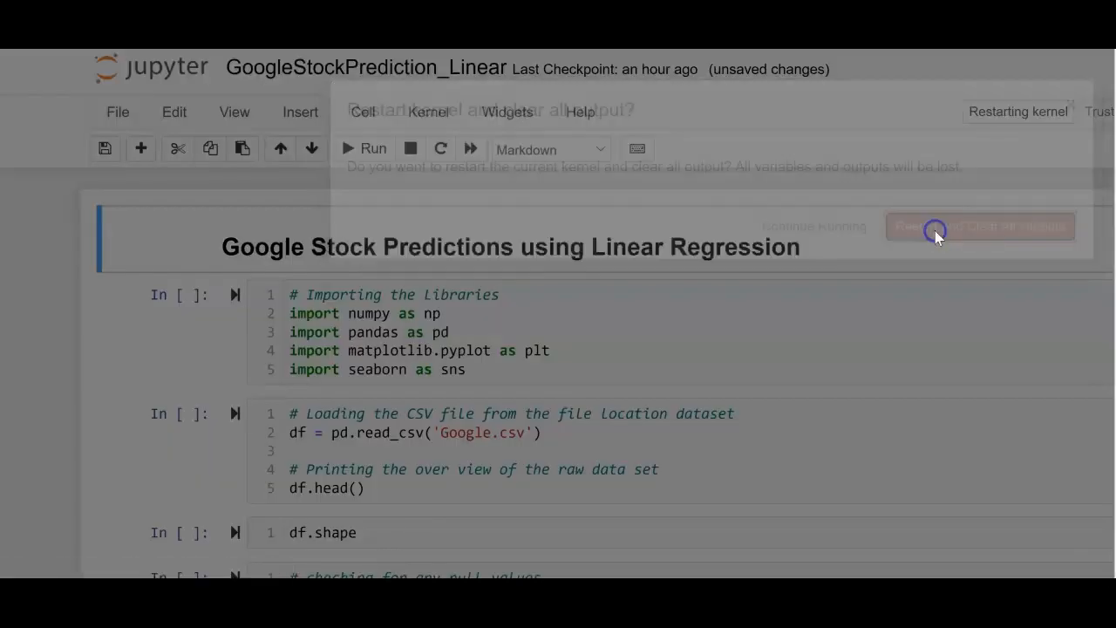
left_click(978, 227)
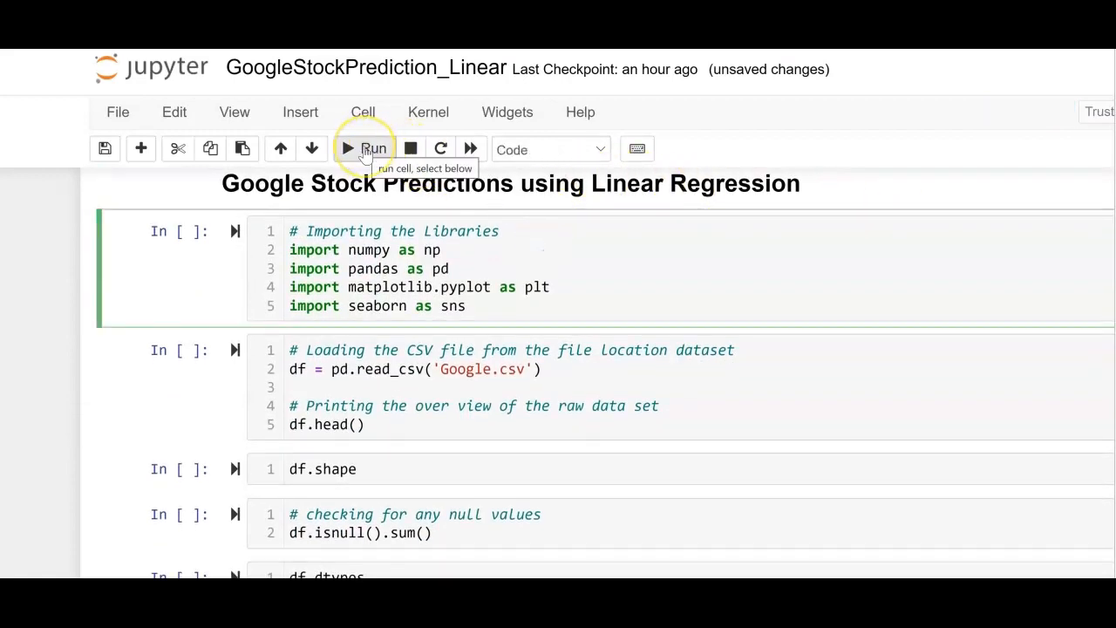
Run the imports cell and the Google.csv read_csv cell, showing the first five data rows
left_click(364, 148)
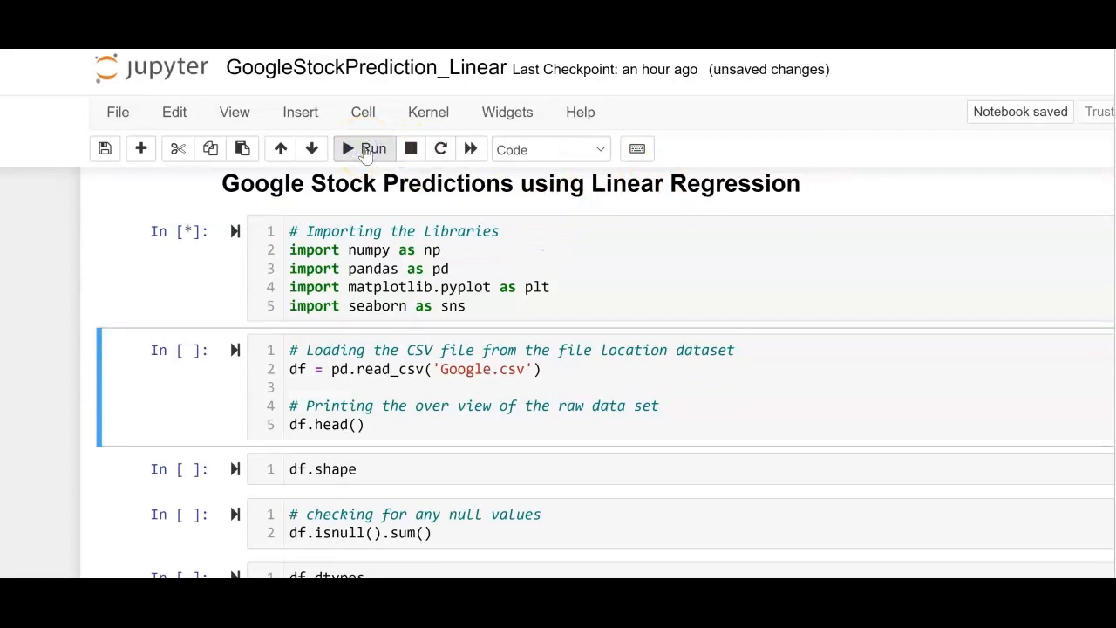
left_click(373, 148)
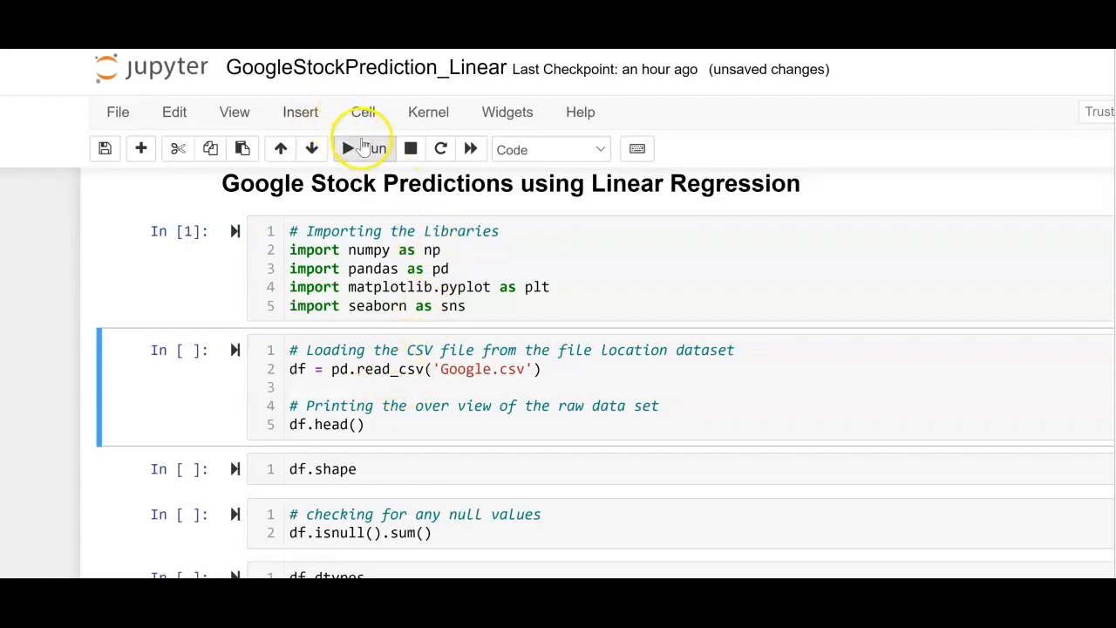
left_click(363, 148)
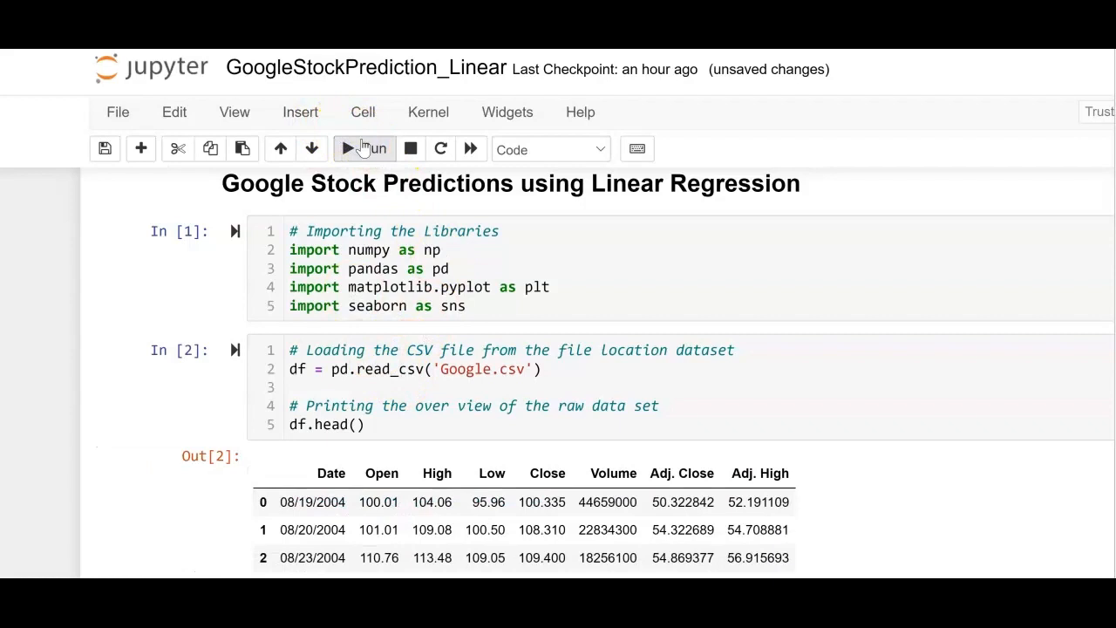
scroll("down", 3)
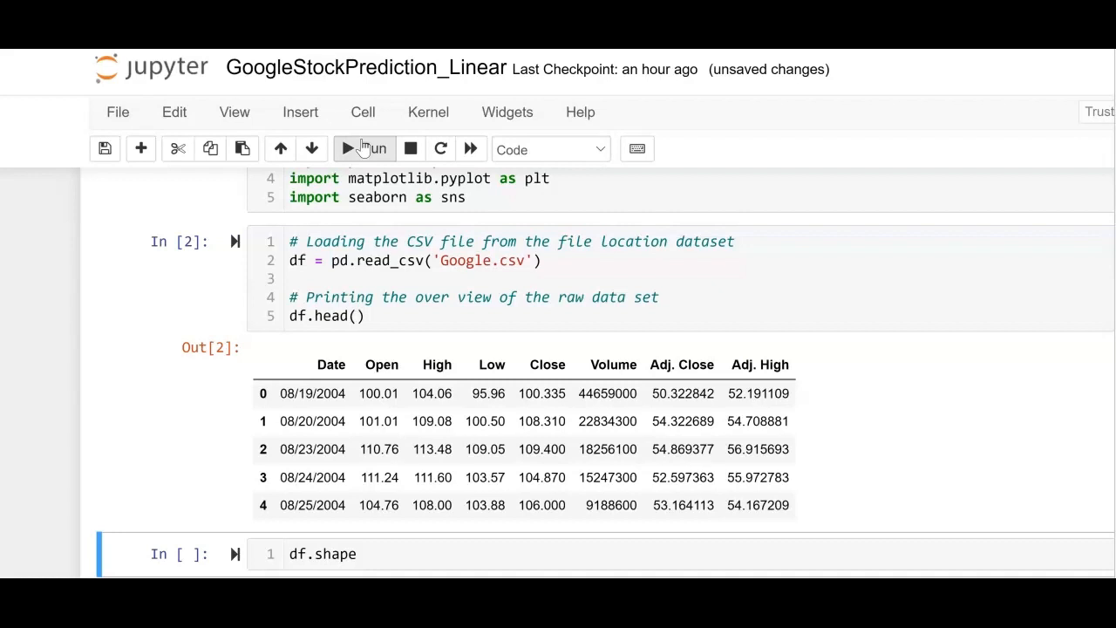
scroll("down", 3)
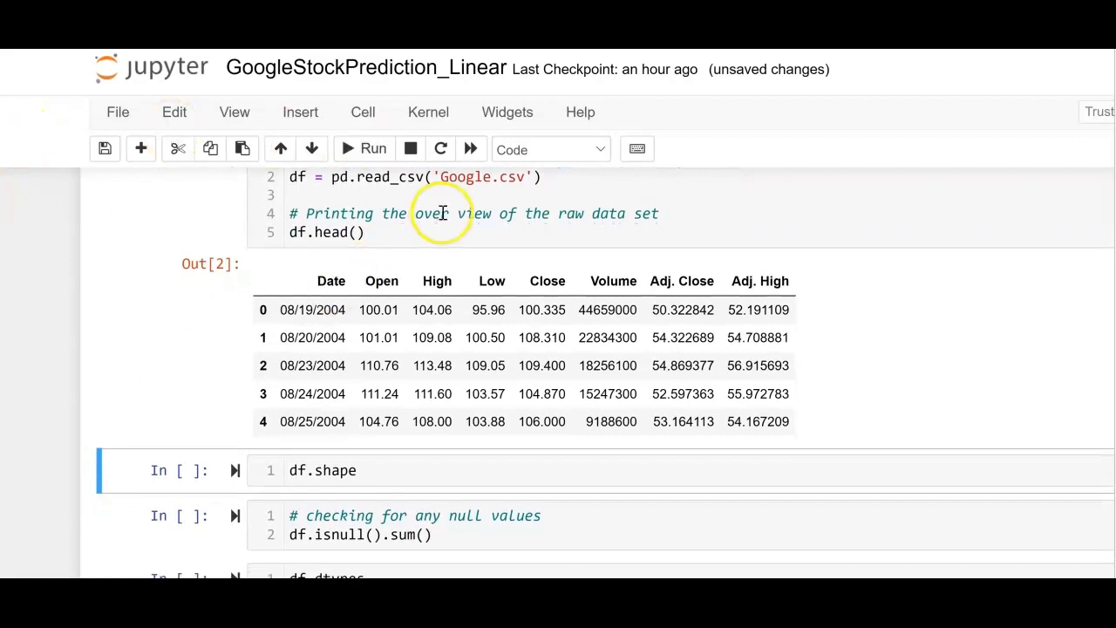
mouse_move(1055, 311)
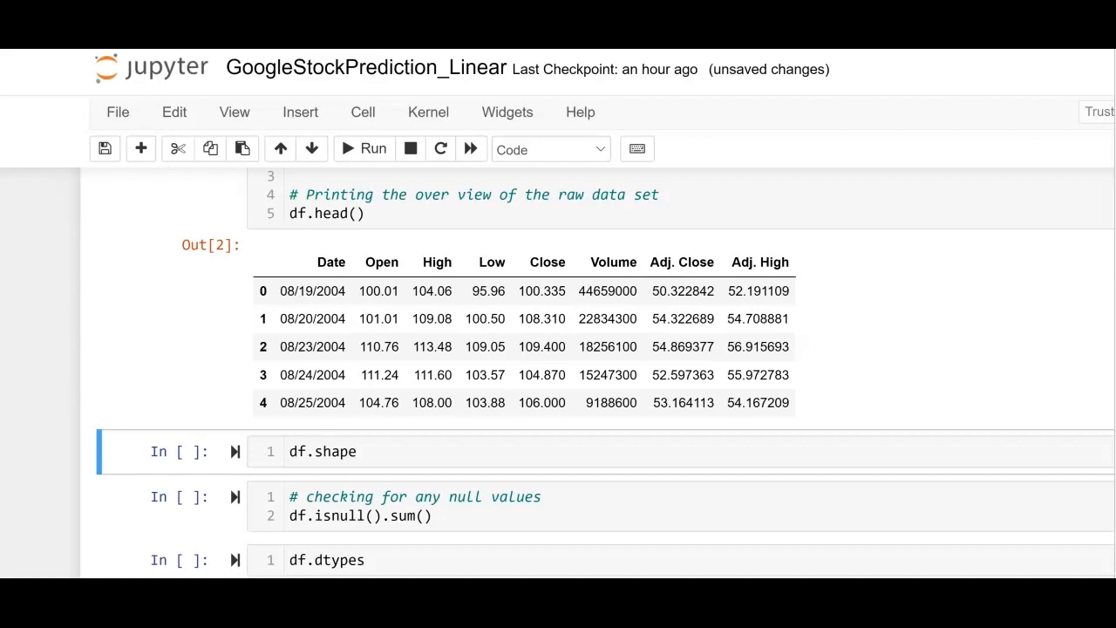
scroll("down", 3)
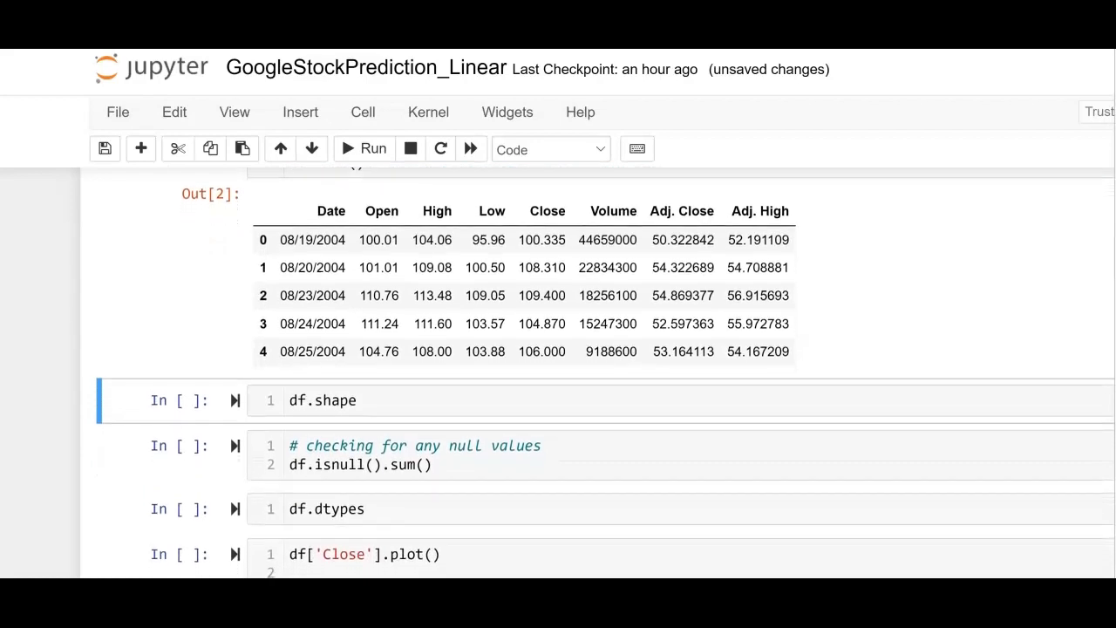
Run the df.shape cell showing (11, 8) and the isnull().sum() cell showing zero nulls
left_click(349, 399)
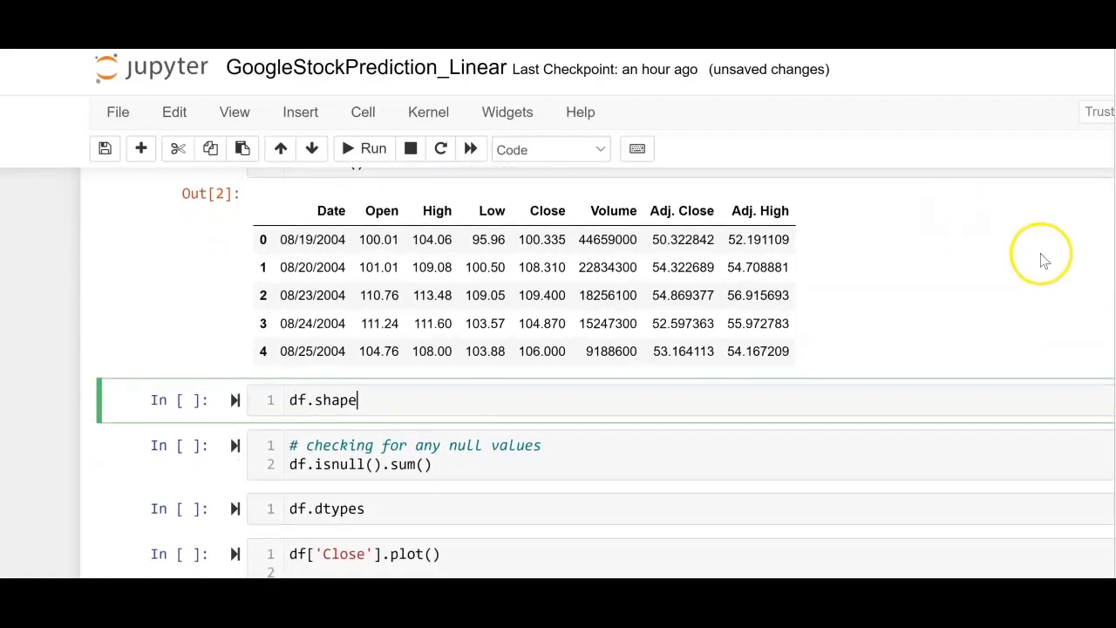
left_click(362, 148)
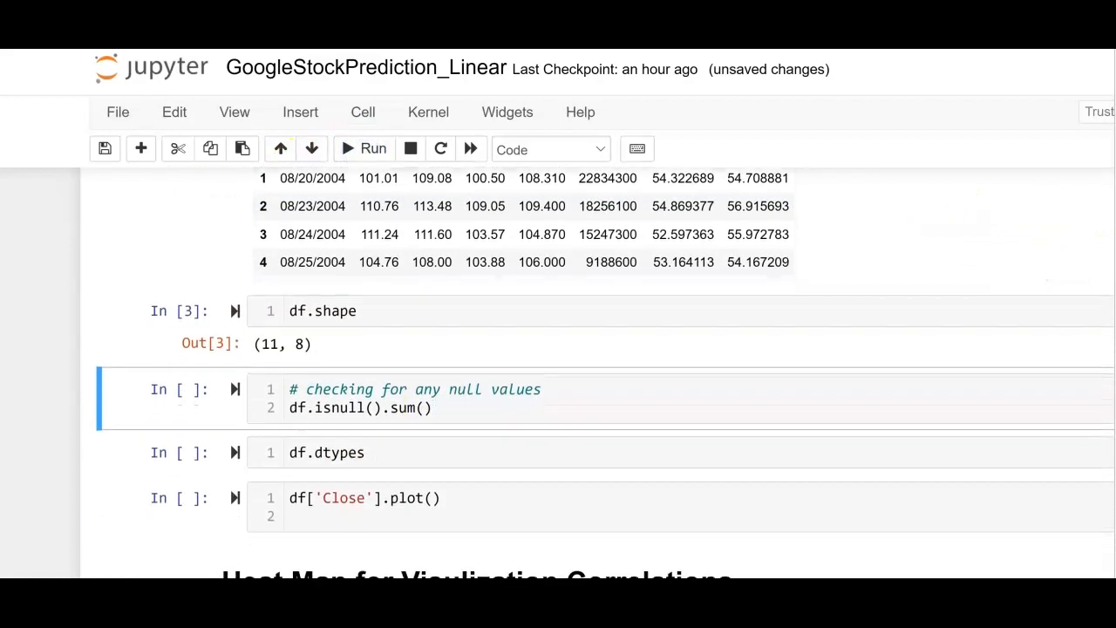
scroll("down", 3)
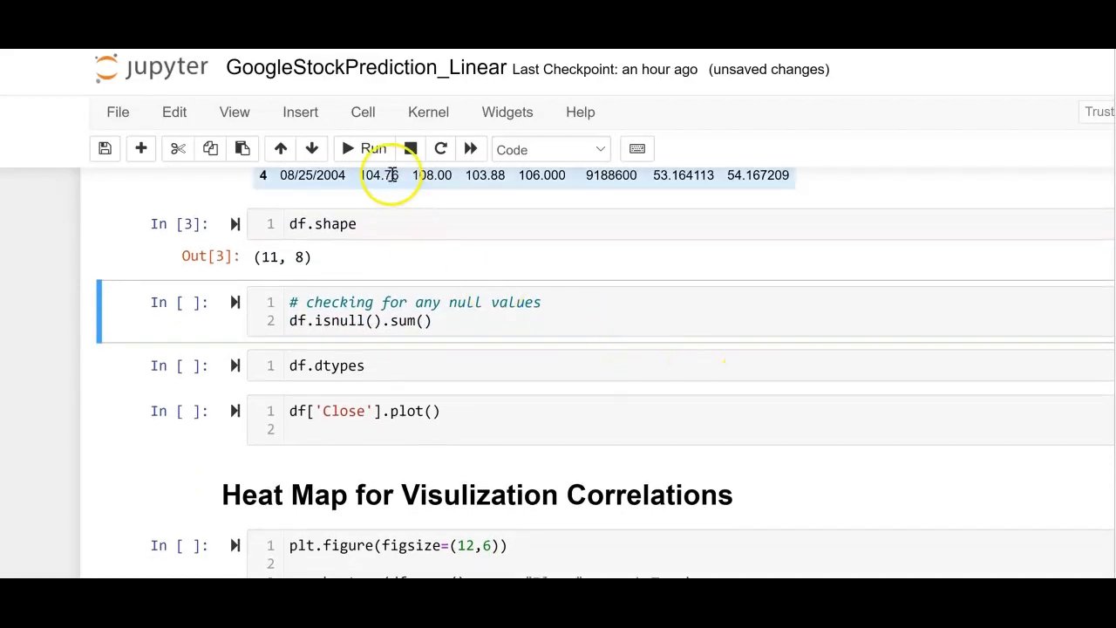
left_click(362, 148)
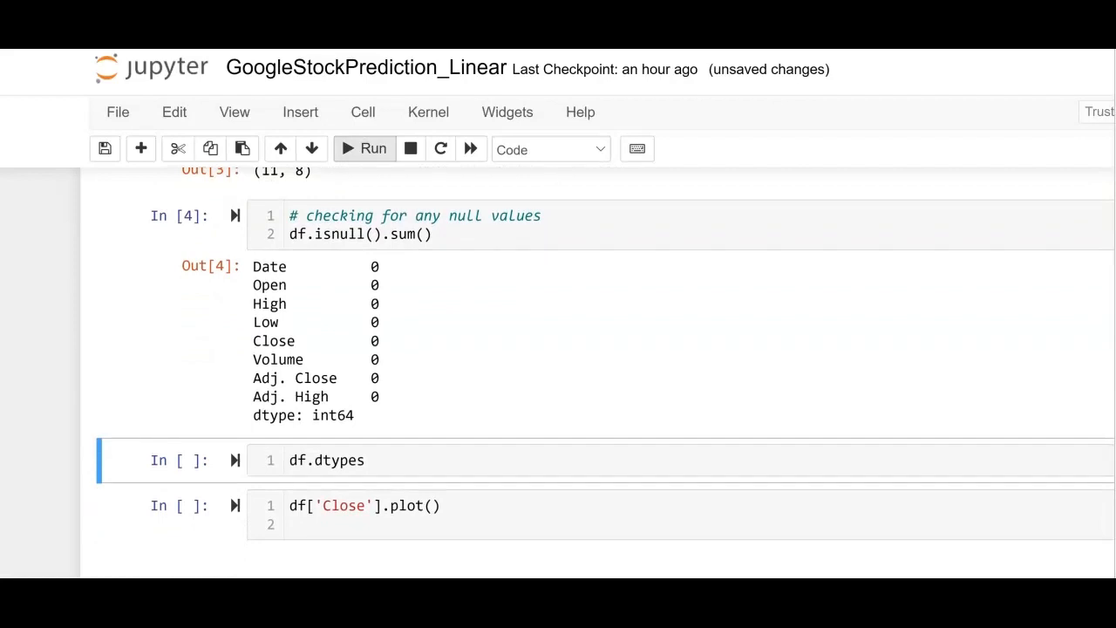
Scroll through the null-check and df.dtypes outputs listing each column's data type
scroll("down", 3)
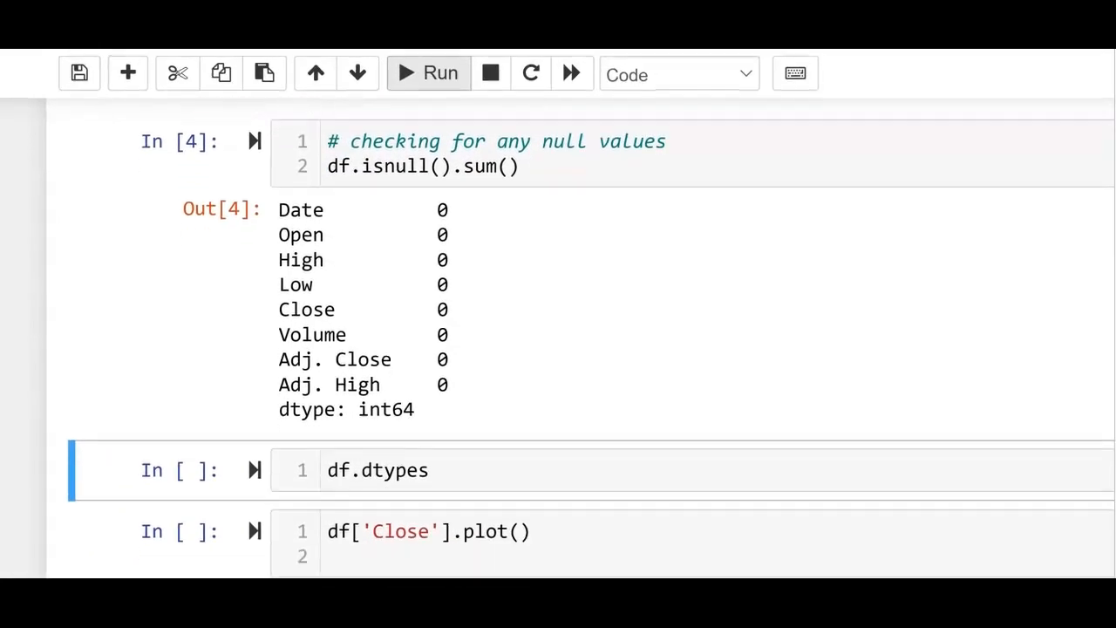
scroll("down", 3)
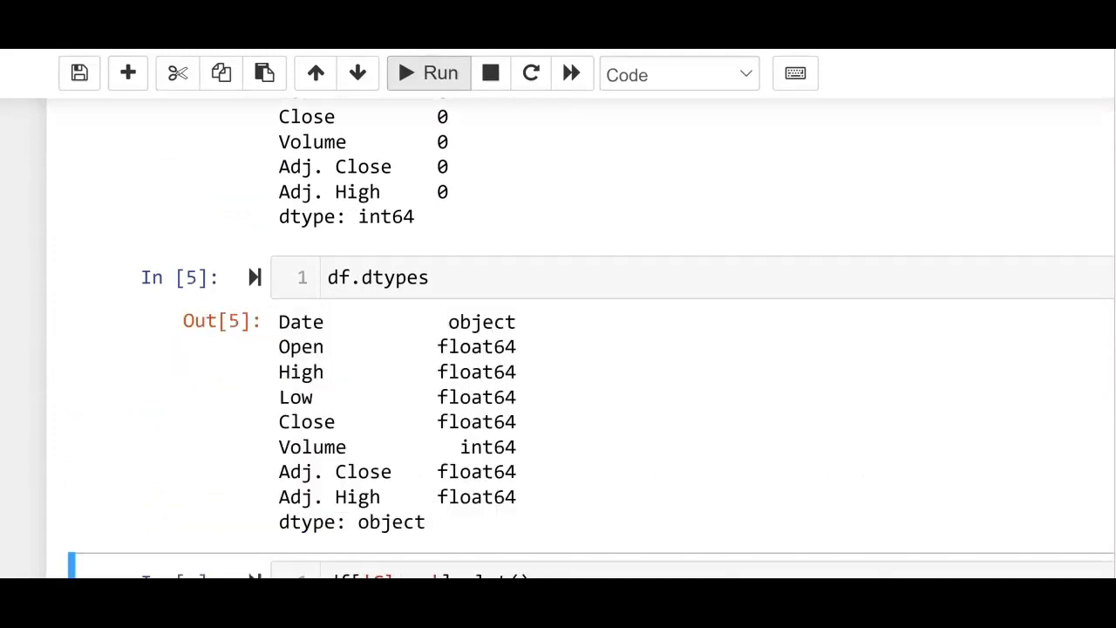
scroll("down", 3)
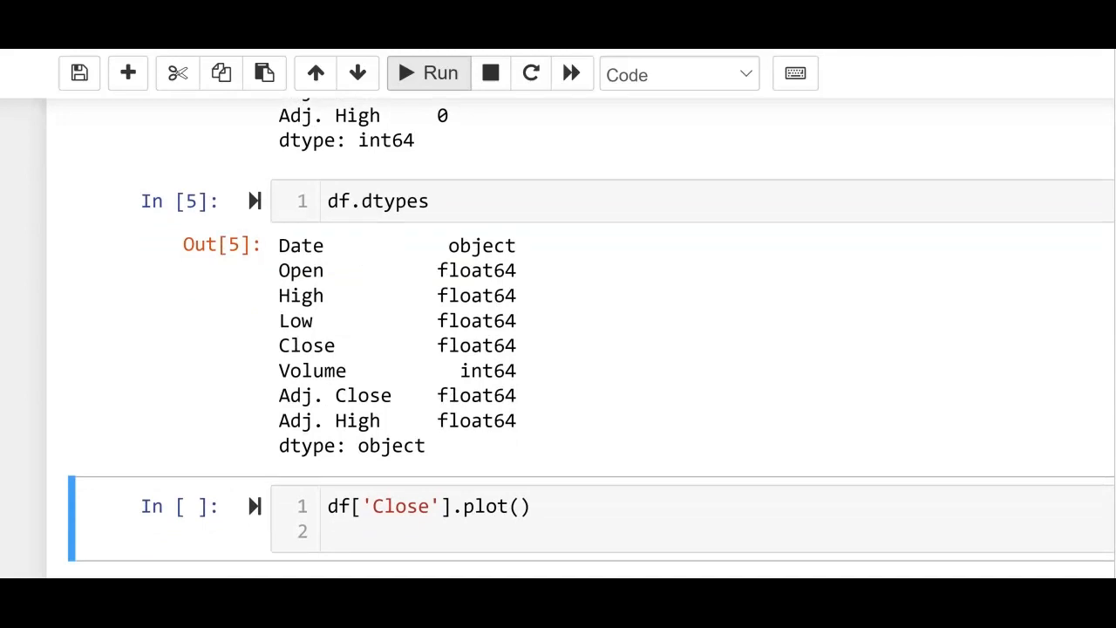
scroll("down", 3)
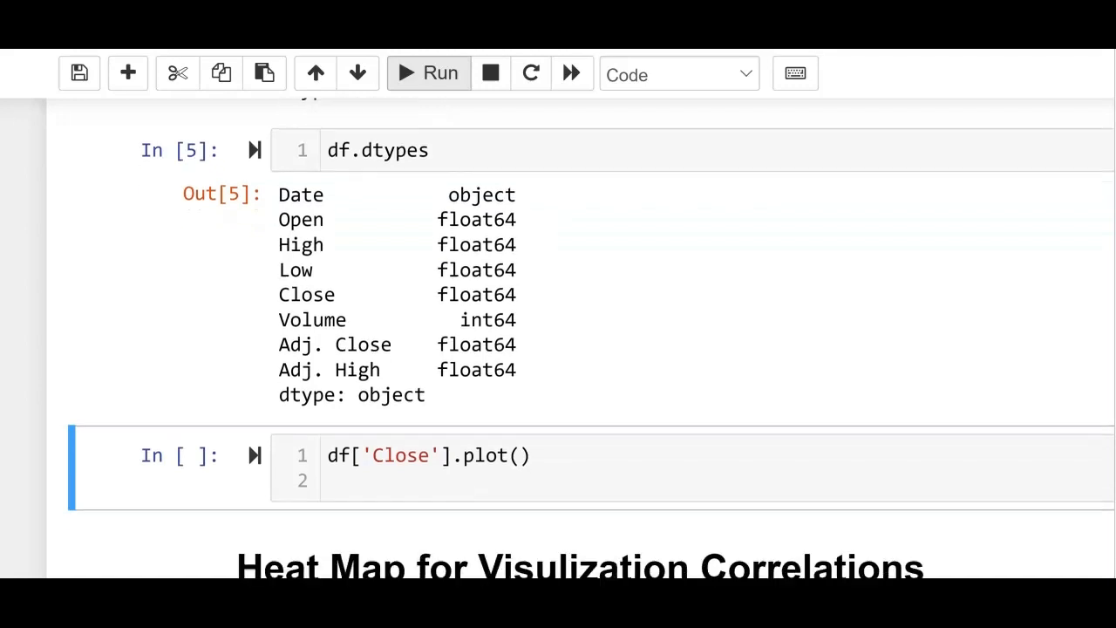
scroll("down", 3)
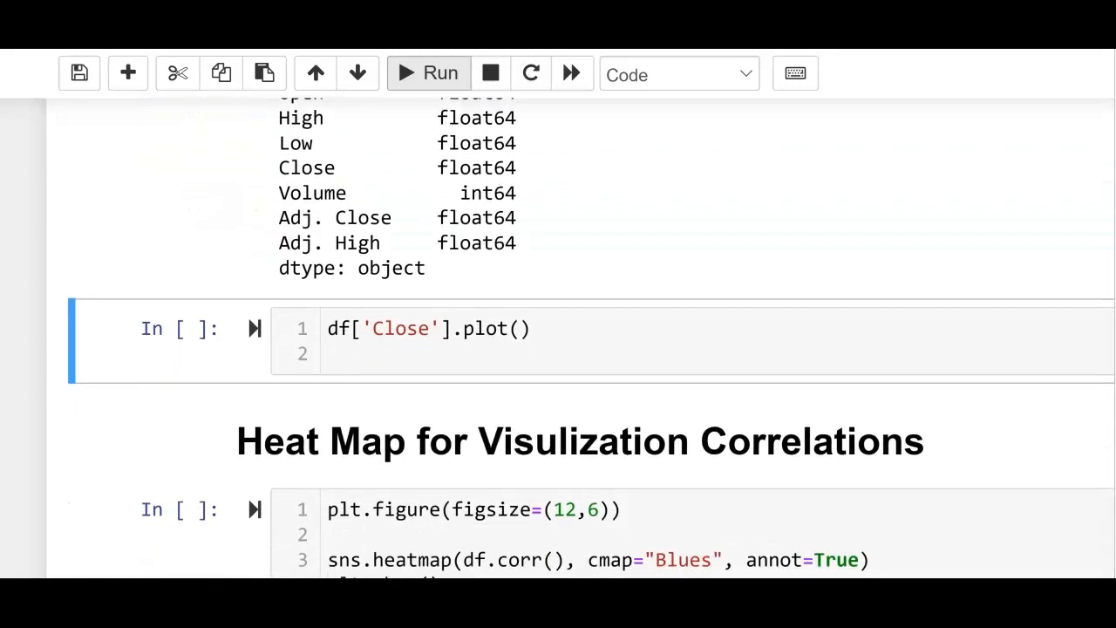
Run the cell plotting the Close prices so its line plot appears
left_click(427, 73)
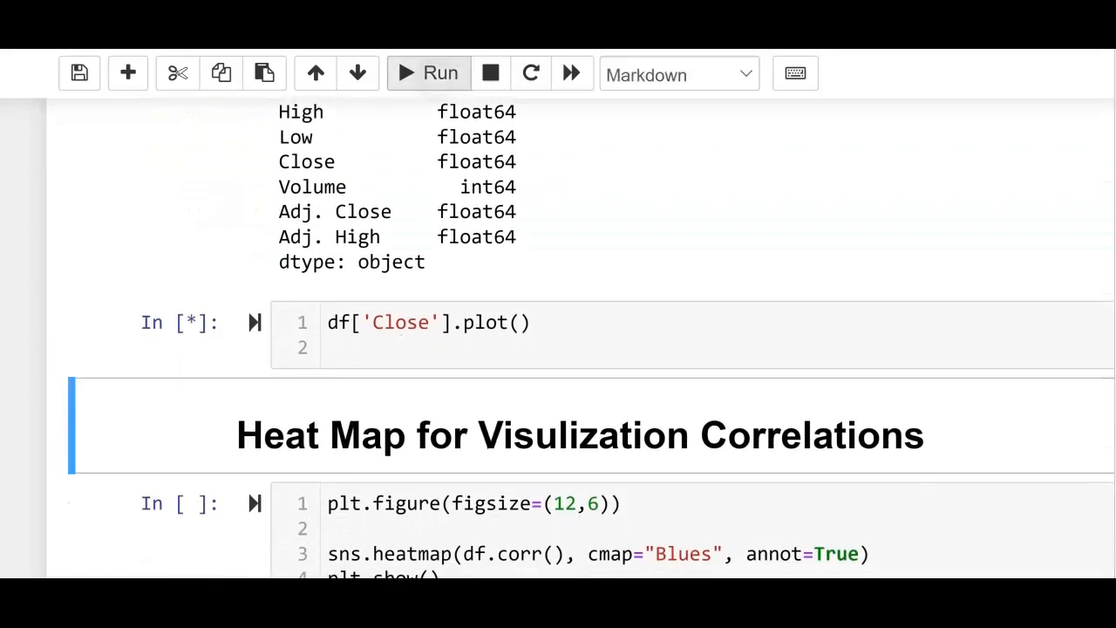
left_click(427, 73)
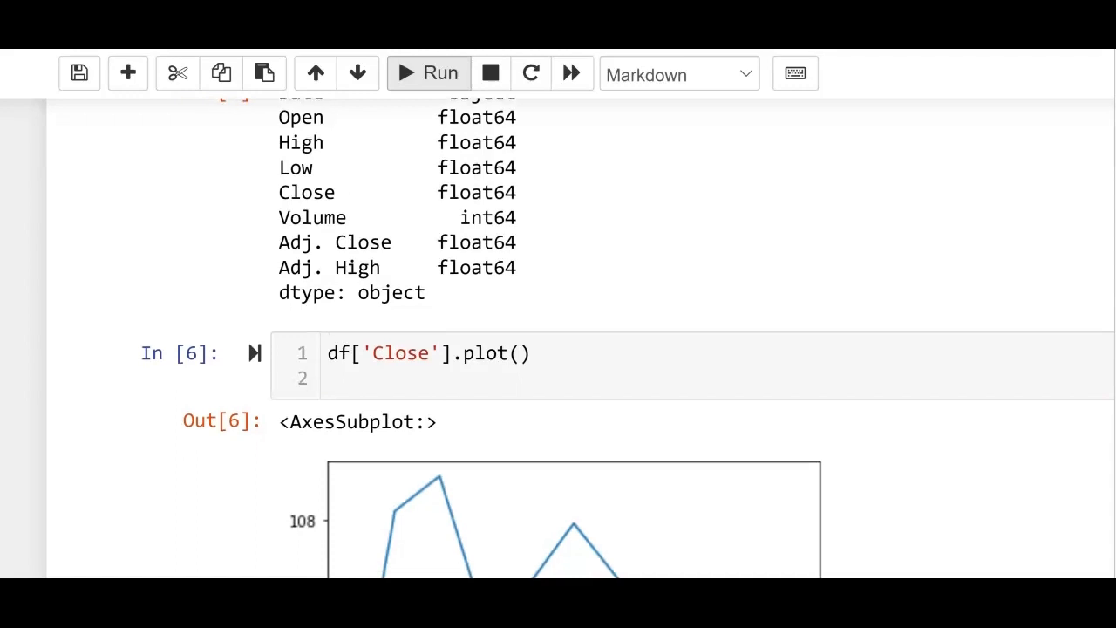
scroll("down", 3)
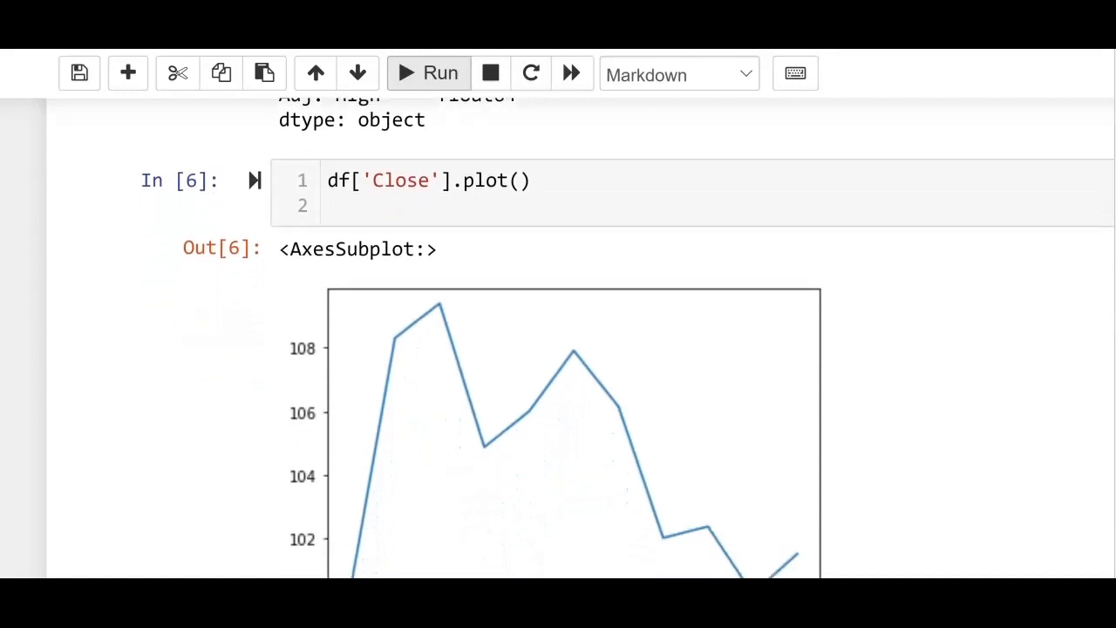
scroll("down", 3)
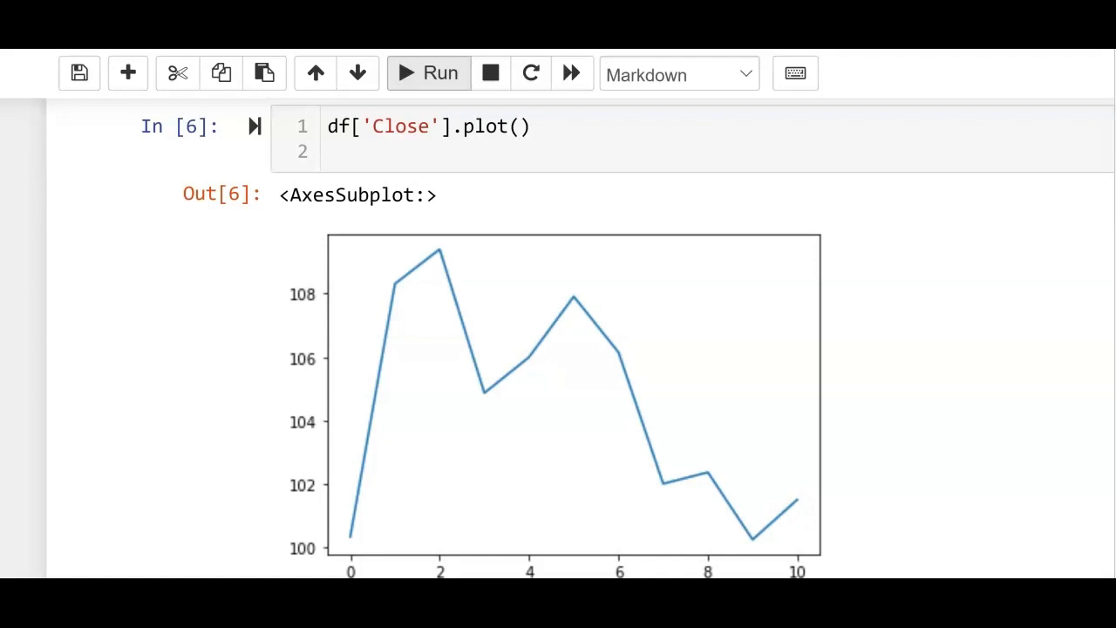
Scroll past the line plot to the unrun heat map correlation cell
scroll("down", 3)
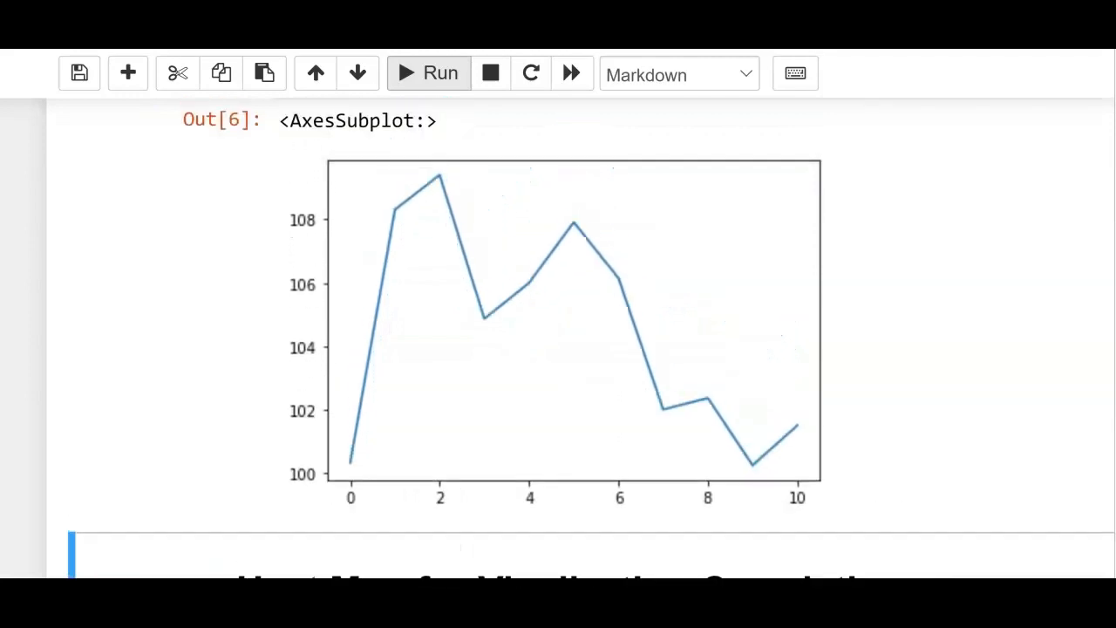
scroll("down", 3)
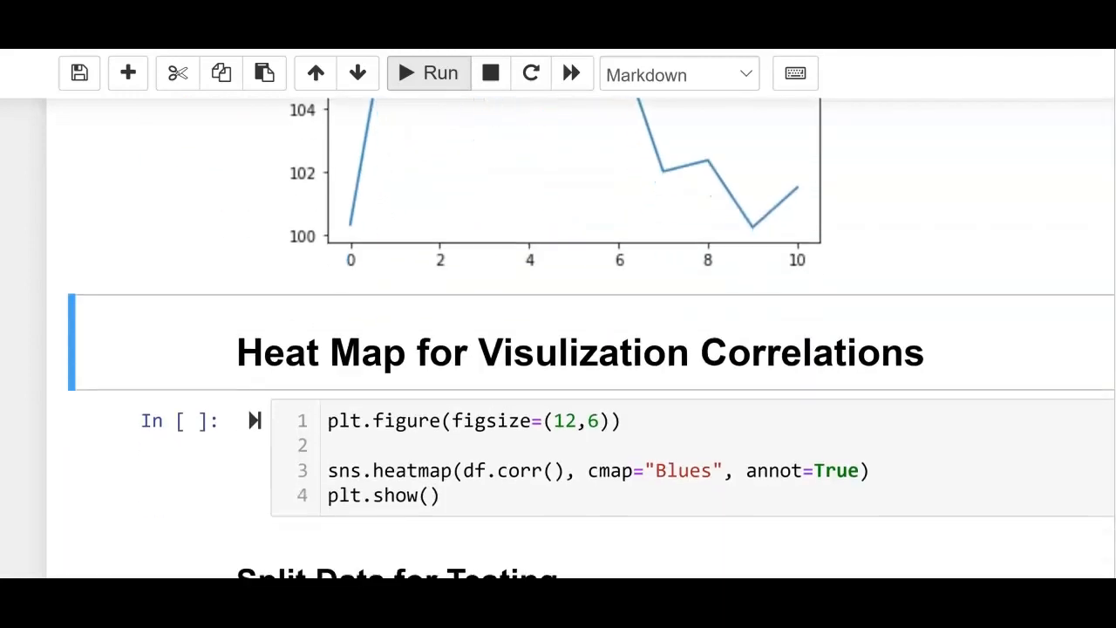
scroll("down", 3)
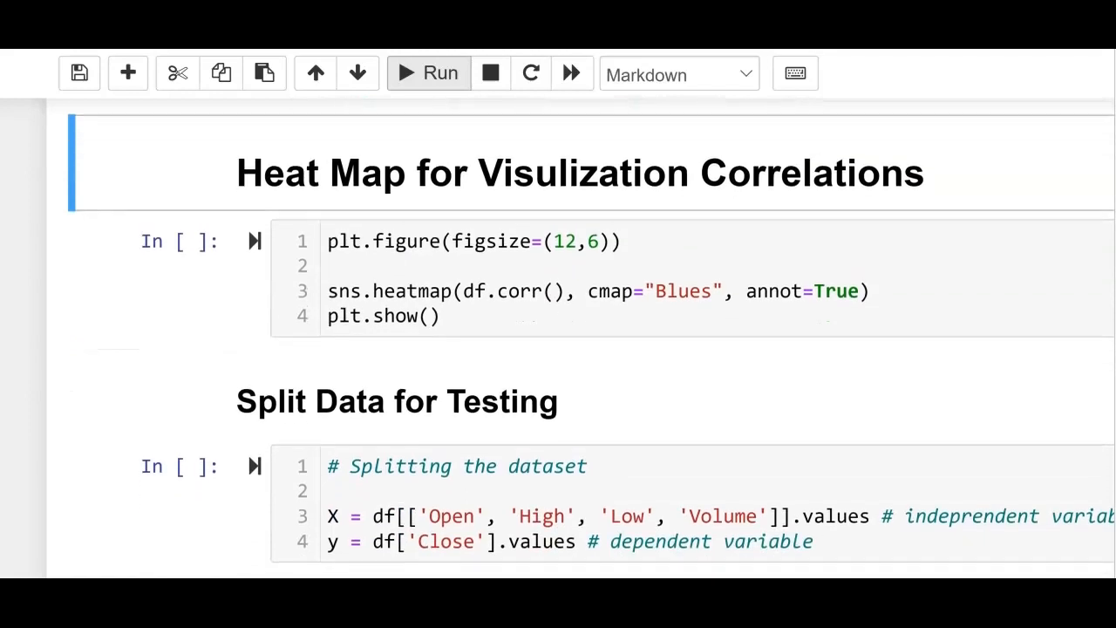
scroll("down", 3)
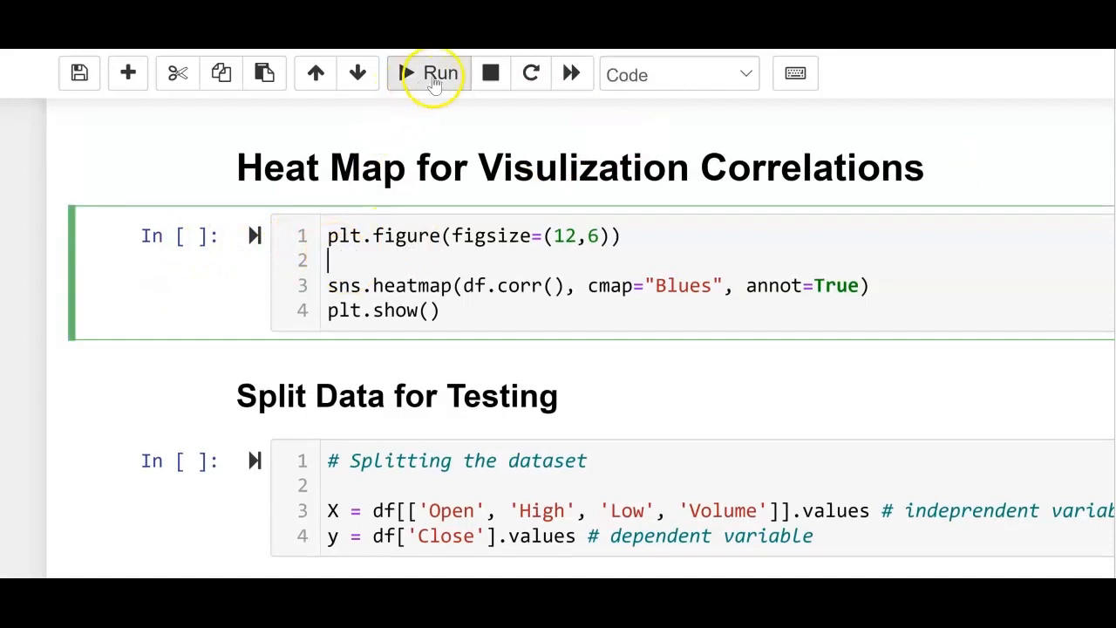
Run the heat map cell to draw the annotated correlation matrix, then reach Split Data for Testing
left_click(429, 74)
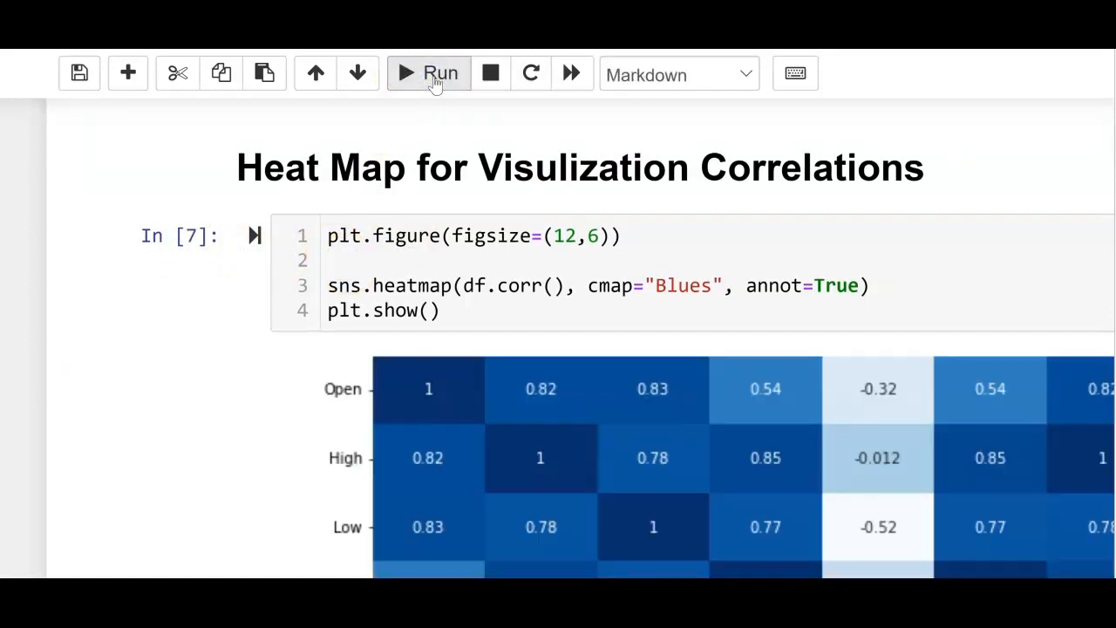
scroll("down", 3)
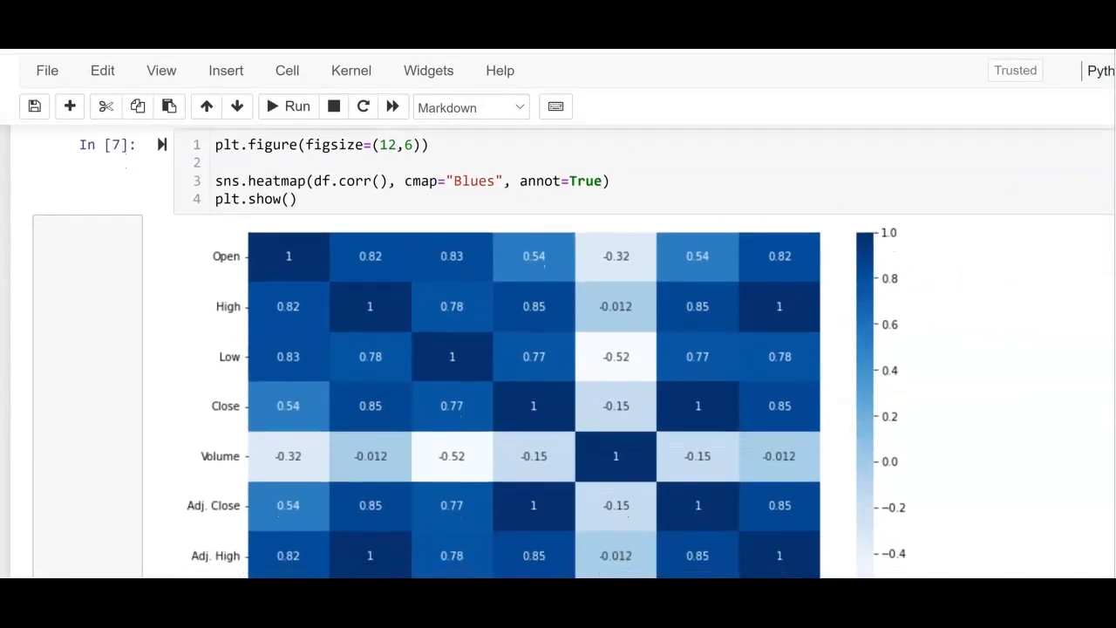
scroll("down", 3)
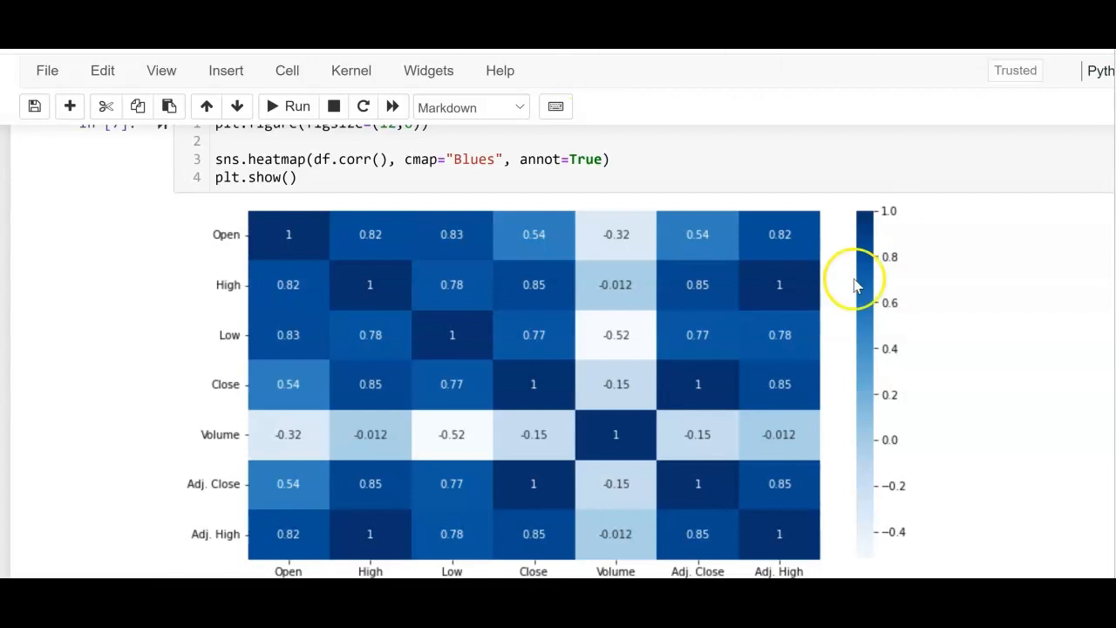
mouse_move(872, 427)
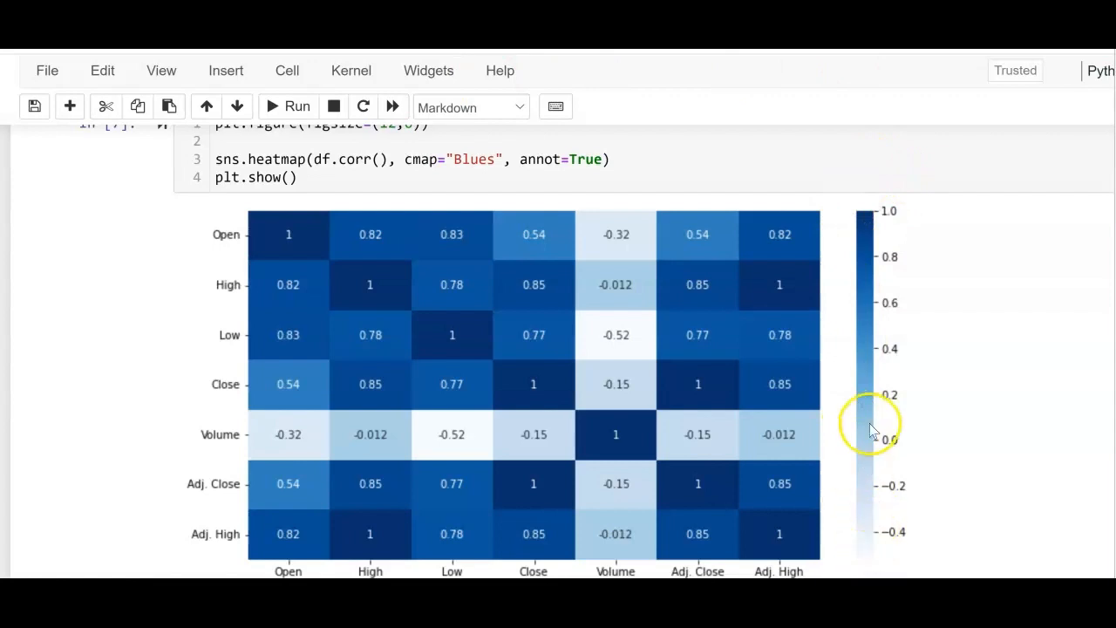
mouse_move(883, 183)
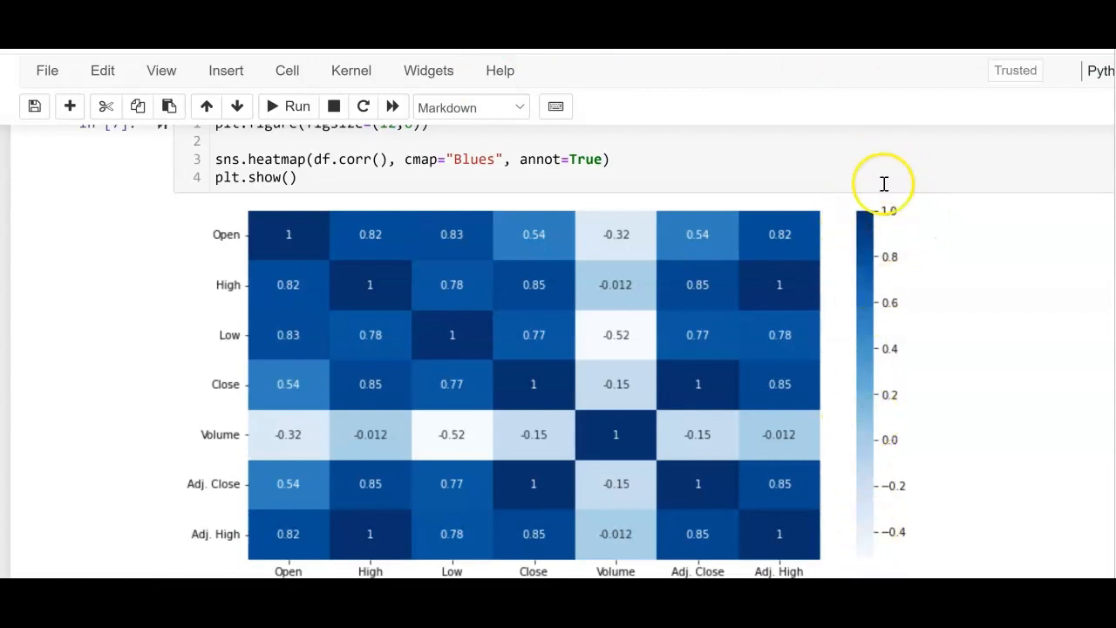
mouse_move(900, 182)
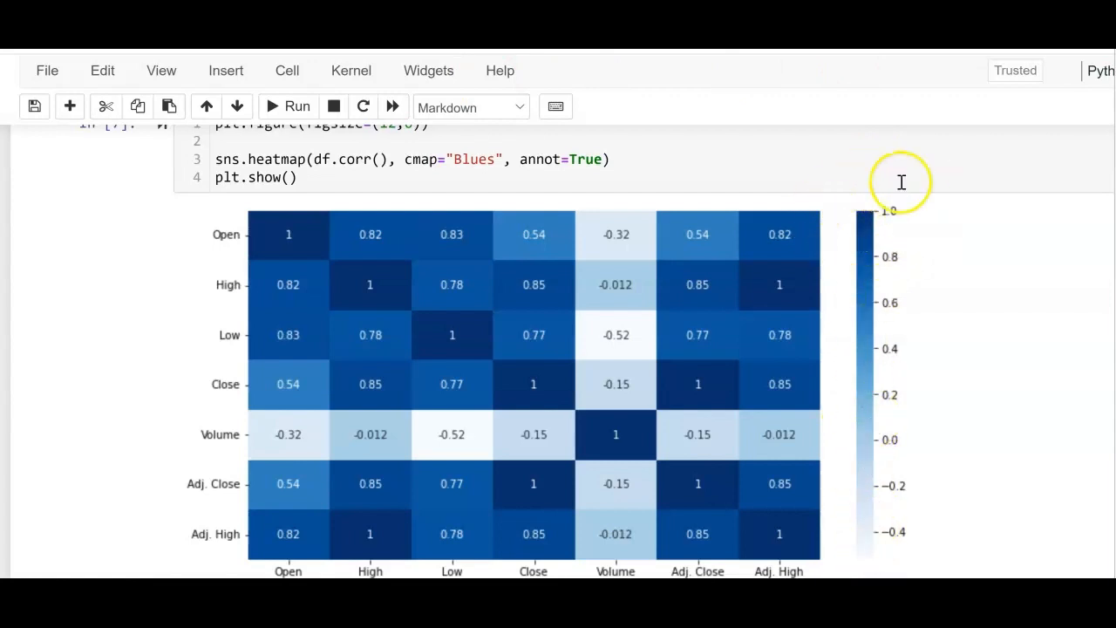
mouse_move(275, 286)
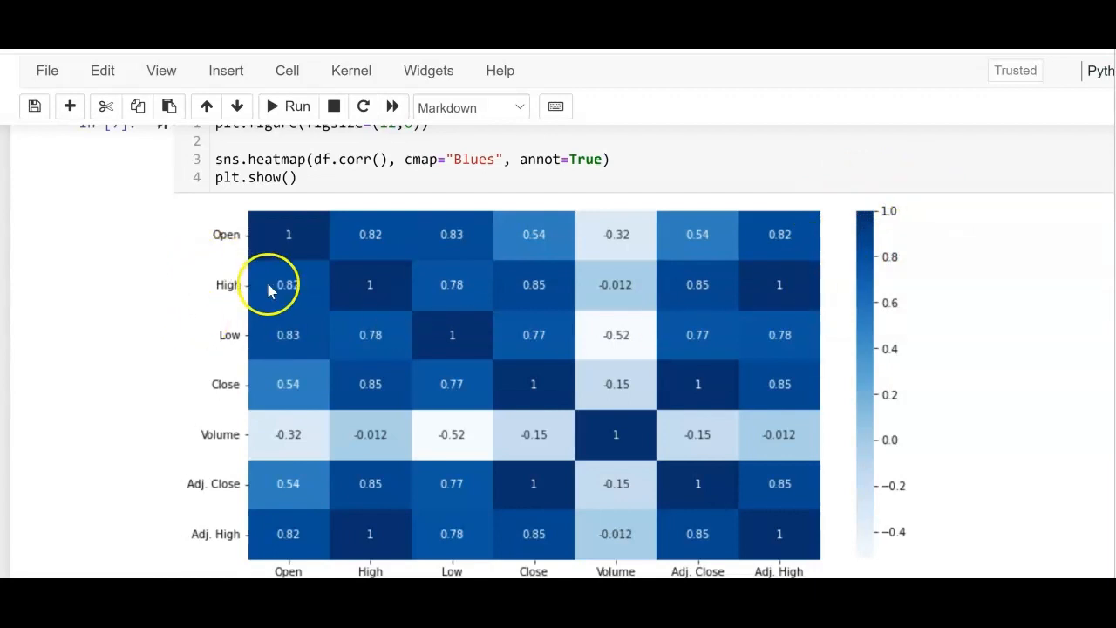
mouse_move(976, 420)
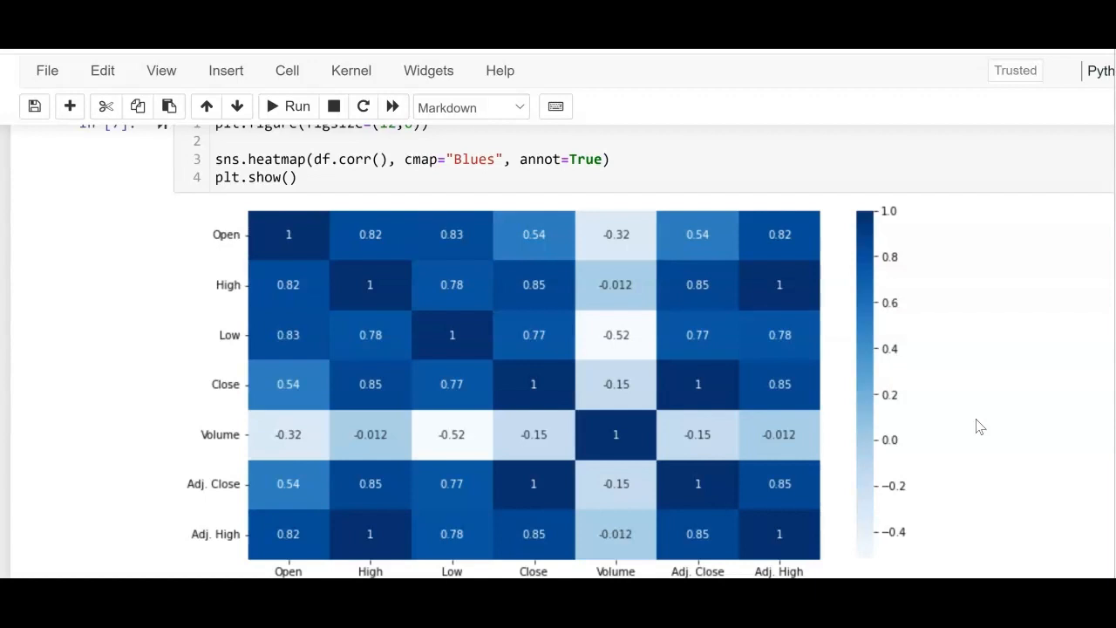
scroll("down", 3)
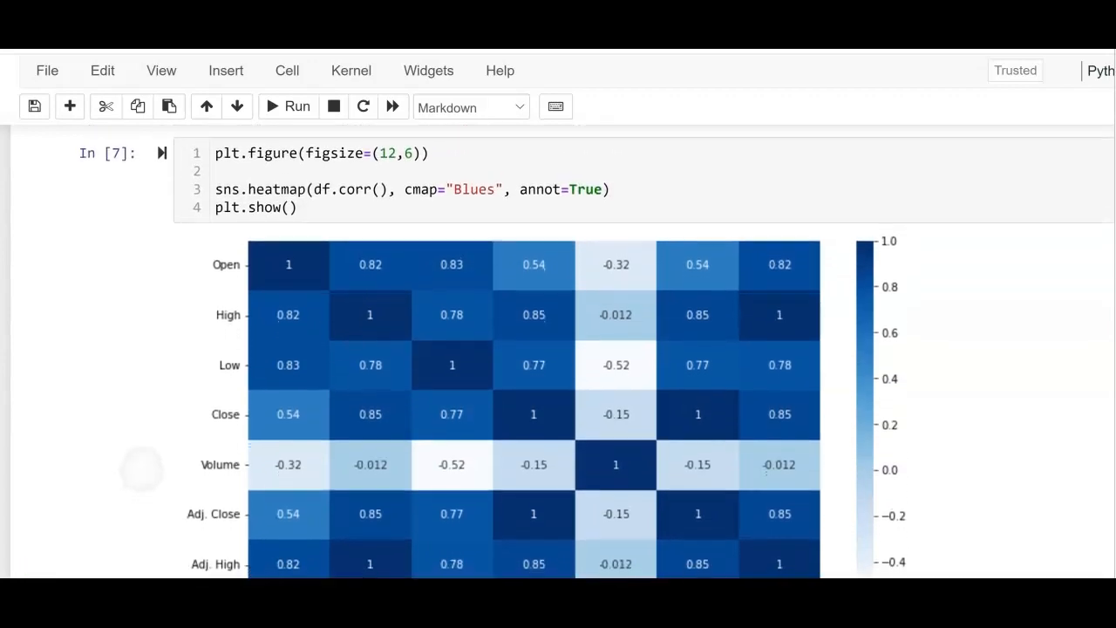
scroll("down", 3)
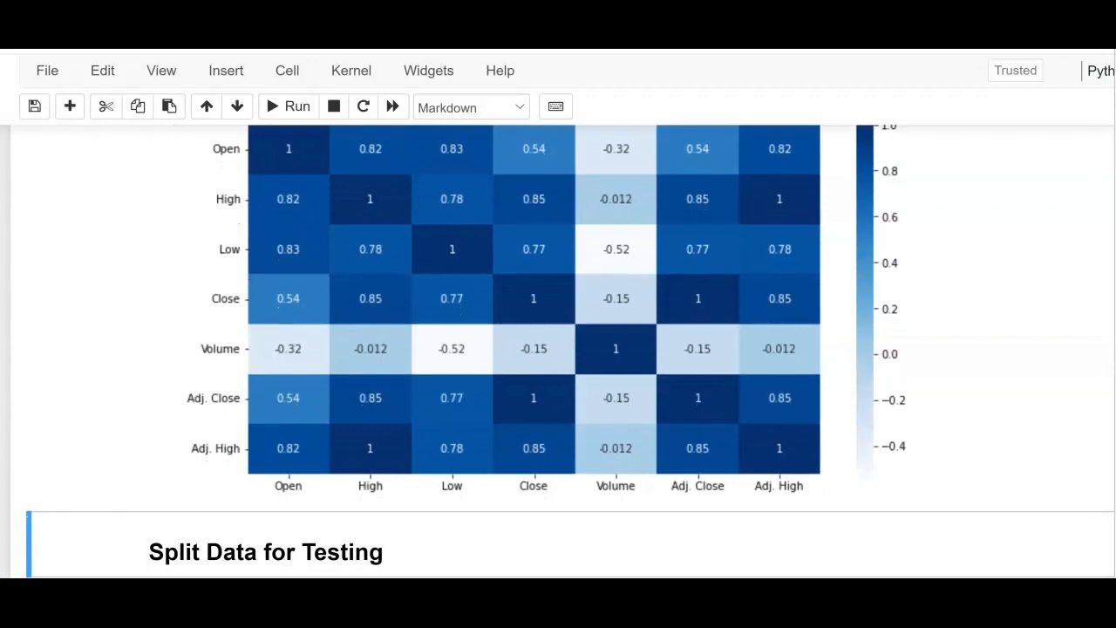
scroll("down", 3)
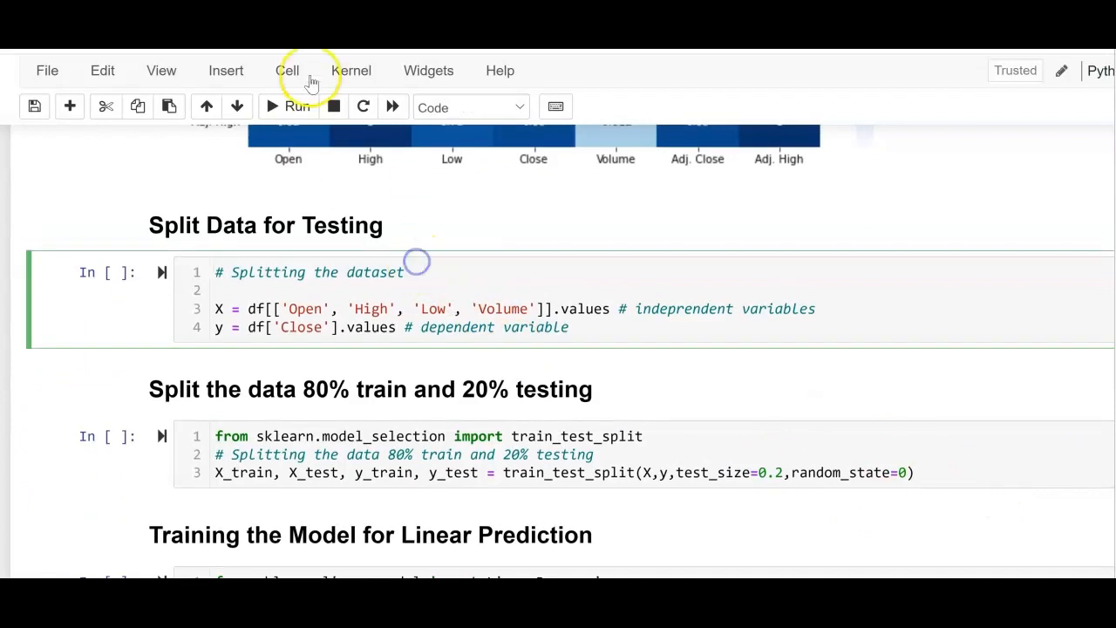
Run the split cell setting X to Open, High, Low, Volume and y to Close
left_click(287, 107)
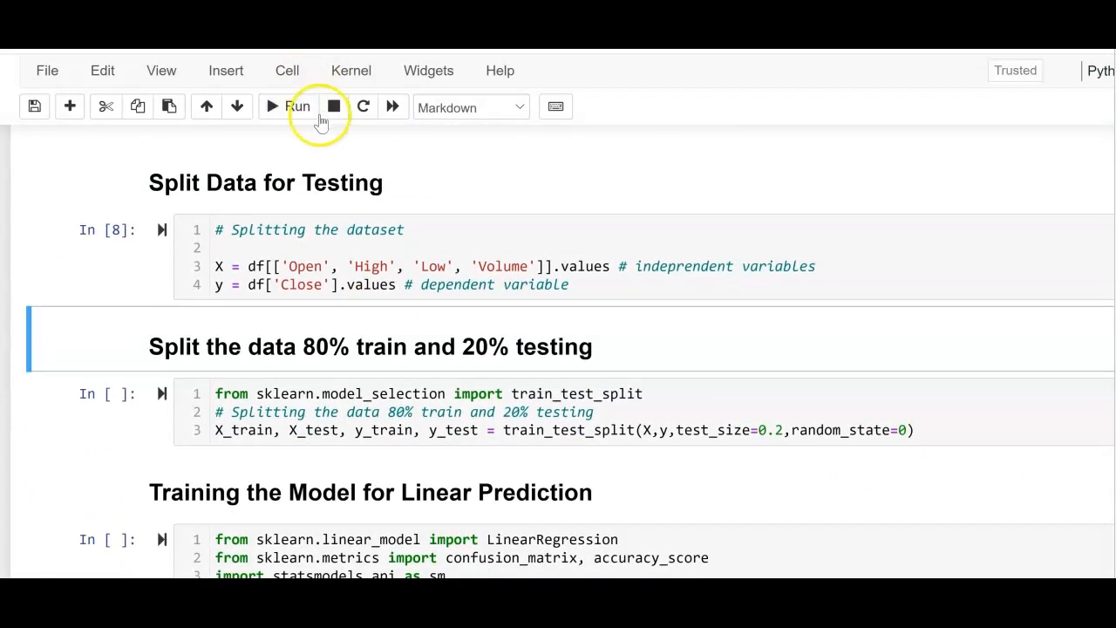
left_click(234, 265)
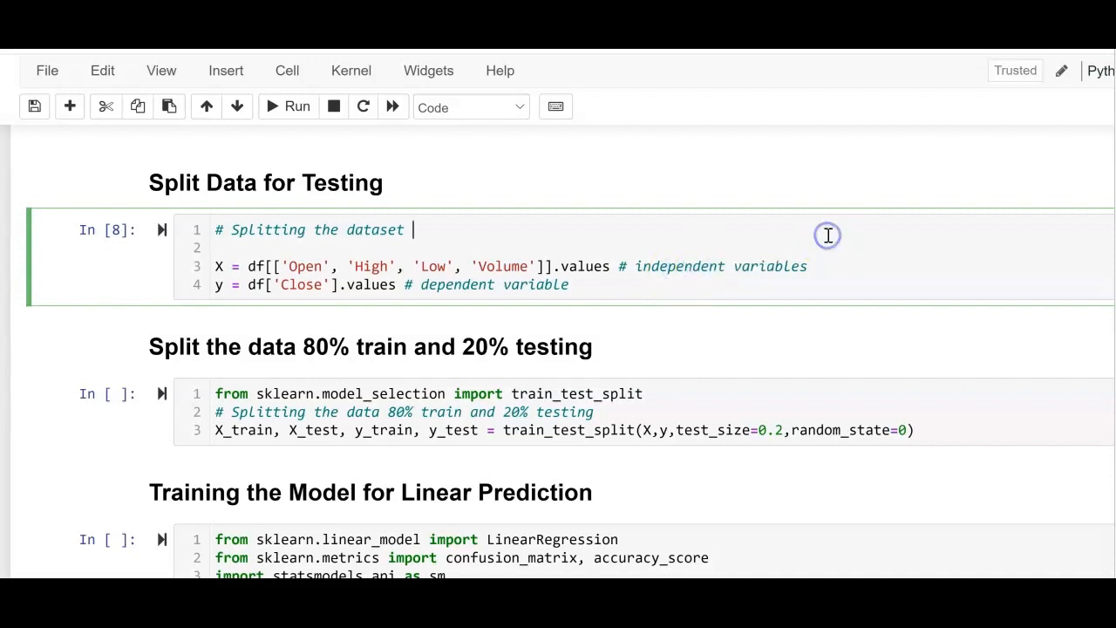
mouse_move(701, 265)
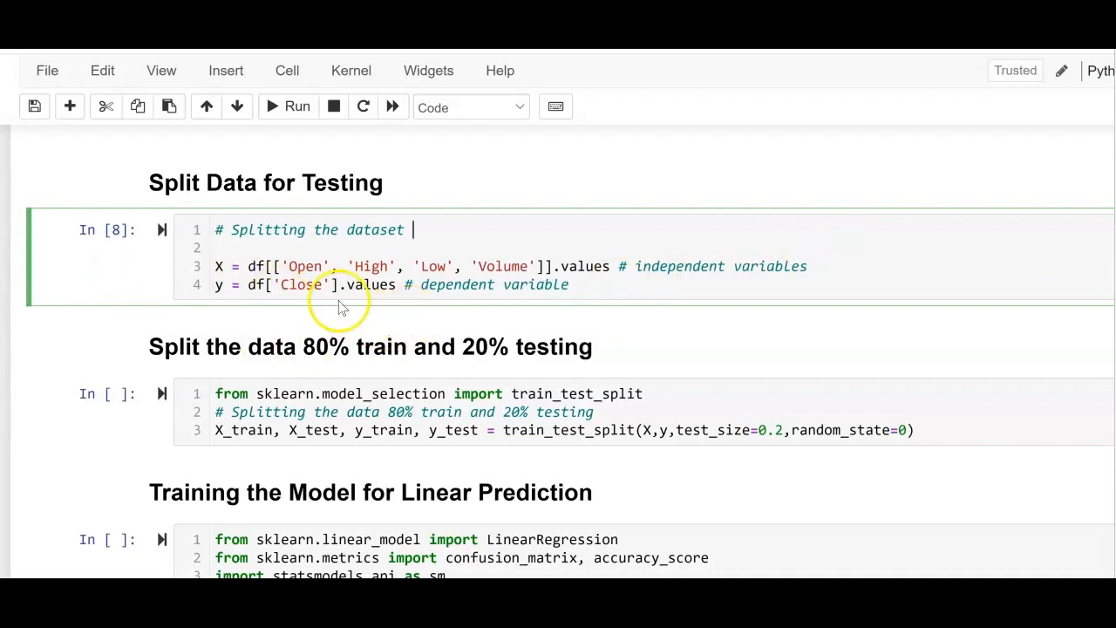
mouse_move(439, 316)
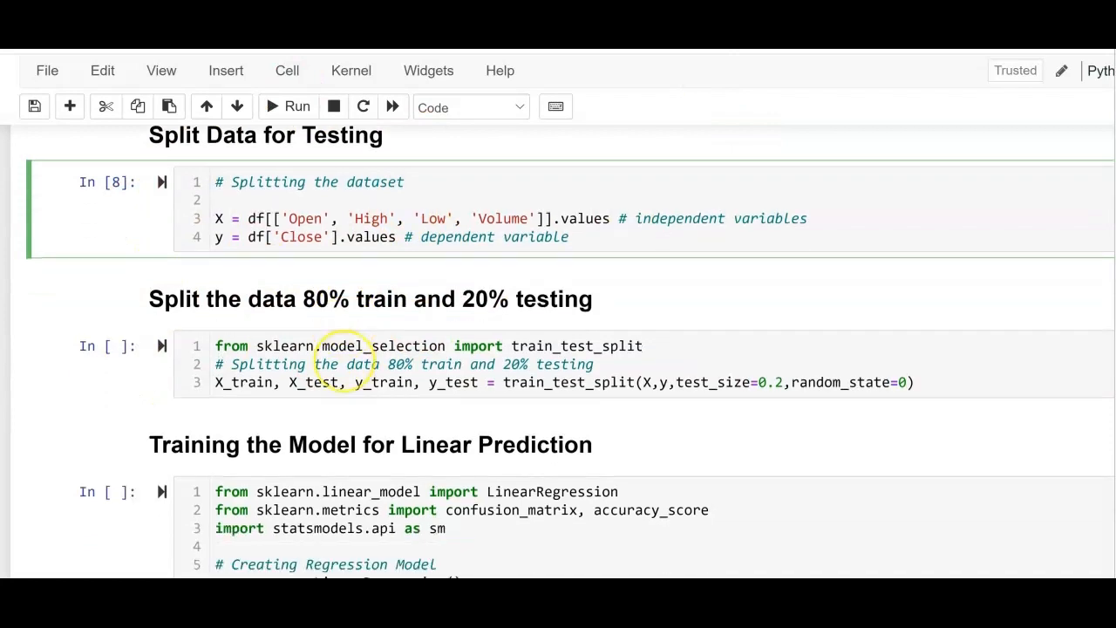
Run the train_test_split cell with test_size 0.2 and point out its test_size and random_state
left_click(287, 106)
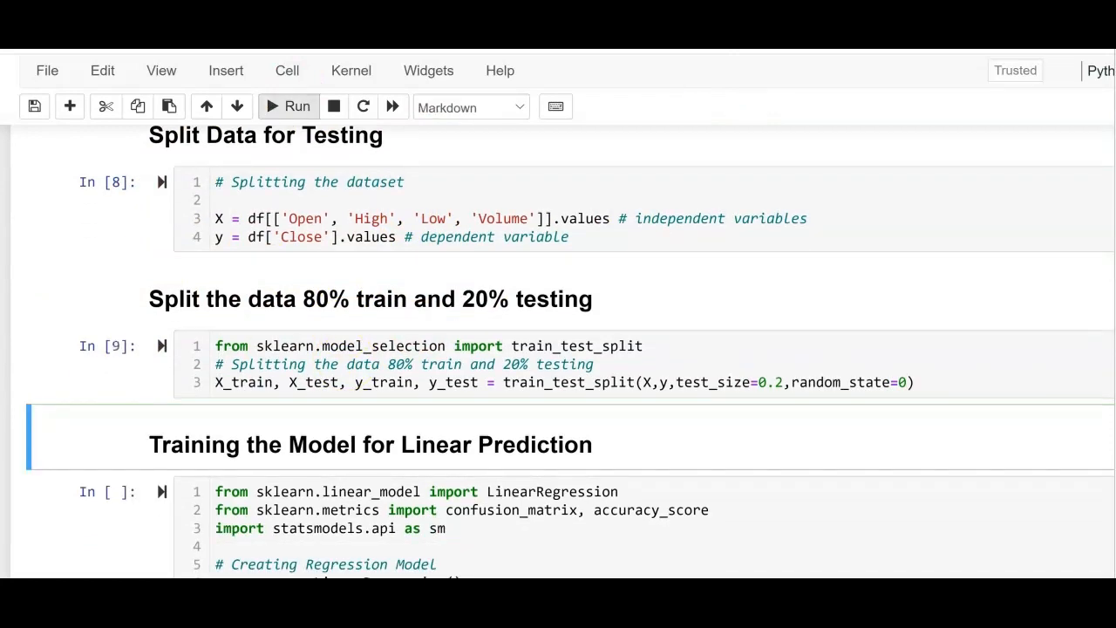
left_click(35, 106)
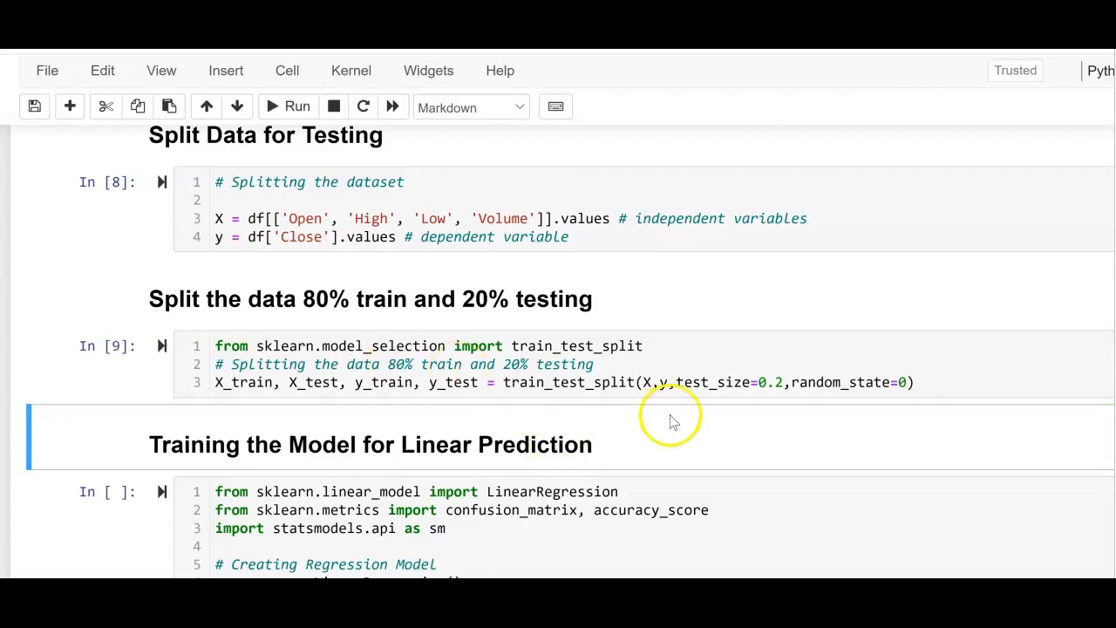
left_click(729, 382)
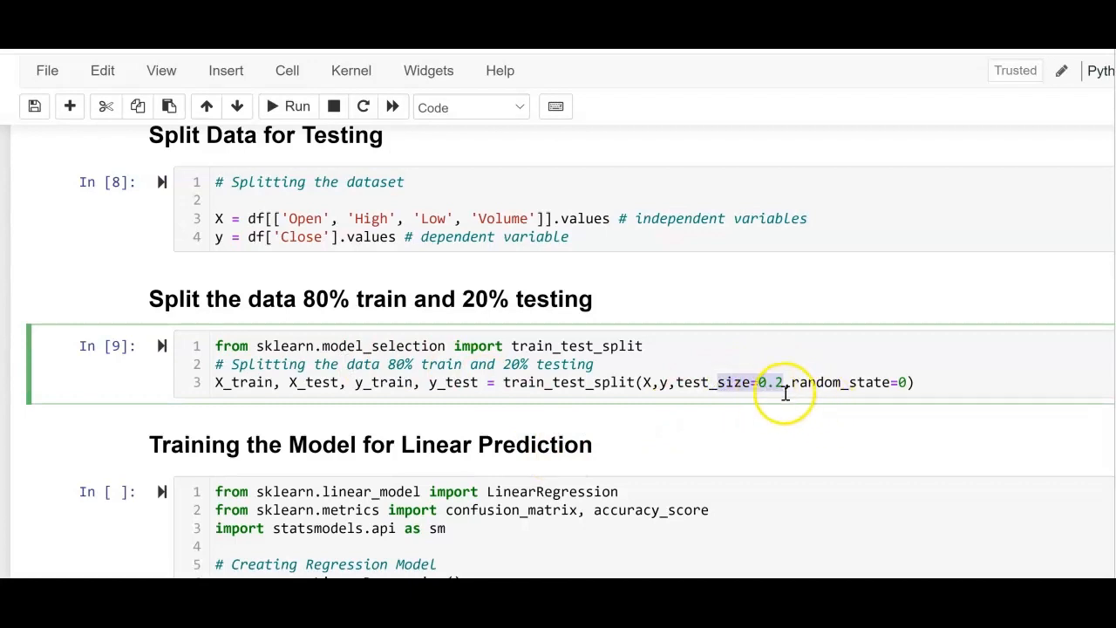
mouse_move(638, 333)
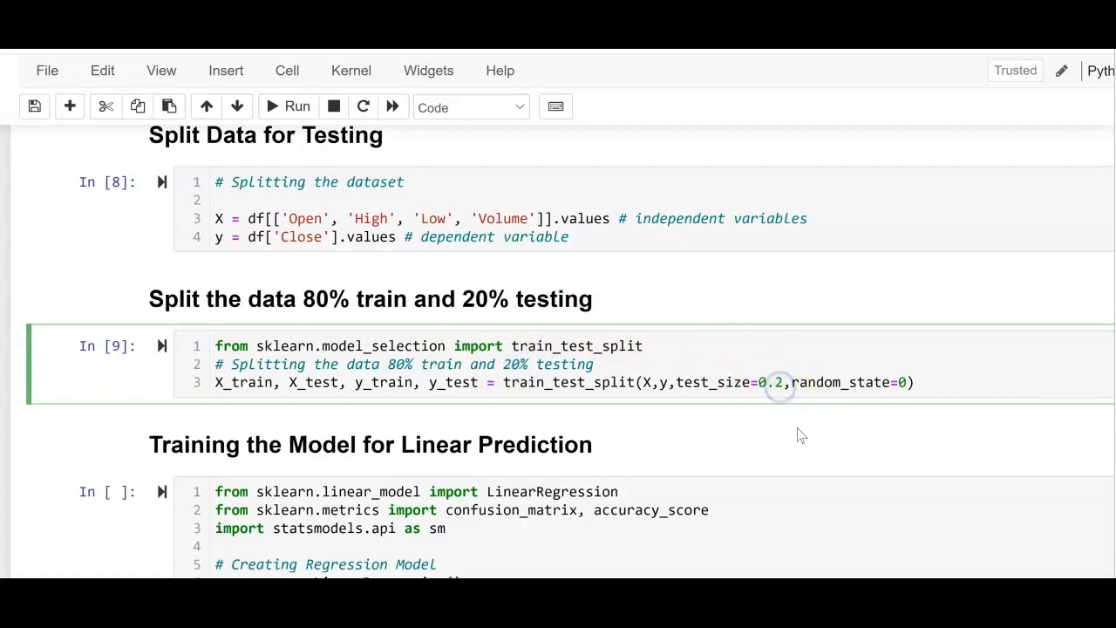
left_click(774, 382)
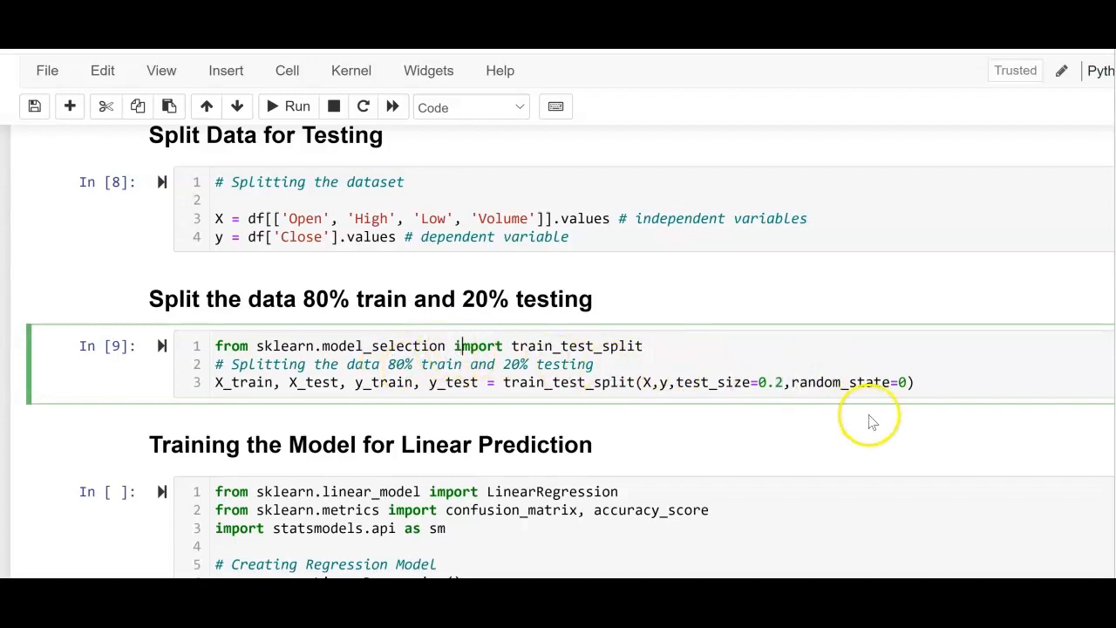
left_click(776, 383)
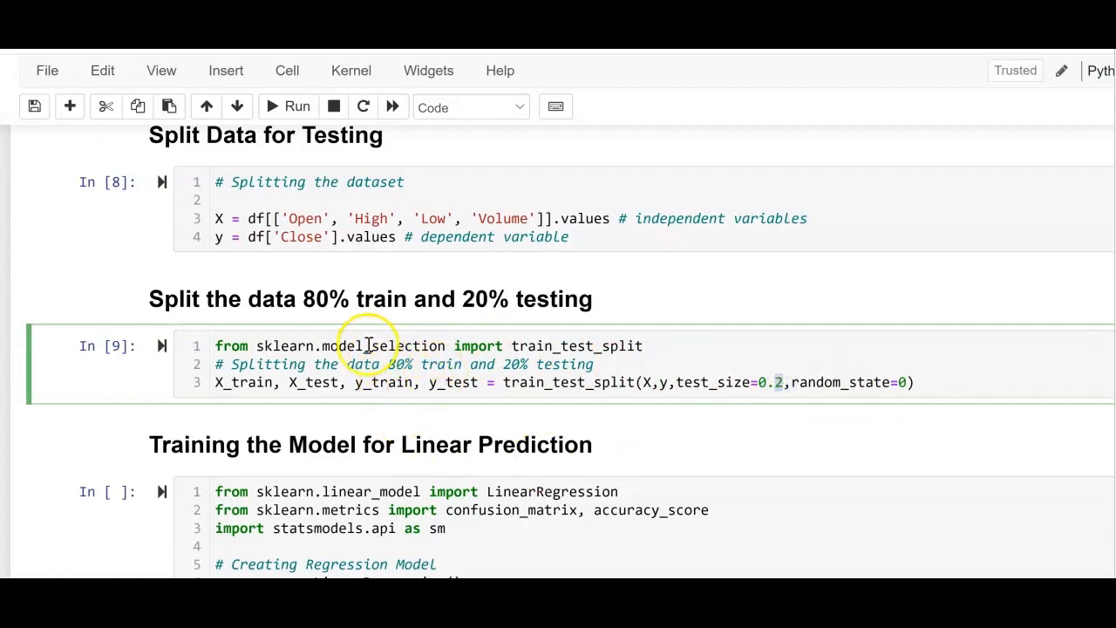
mouse_move(558, 348)
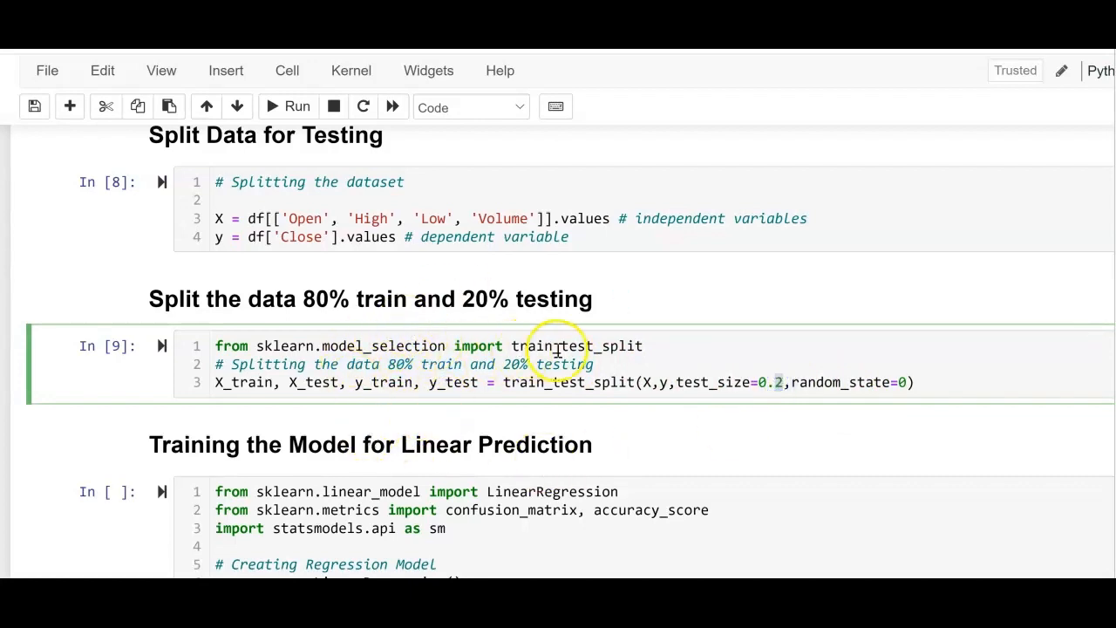
scroll("down", 3)
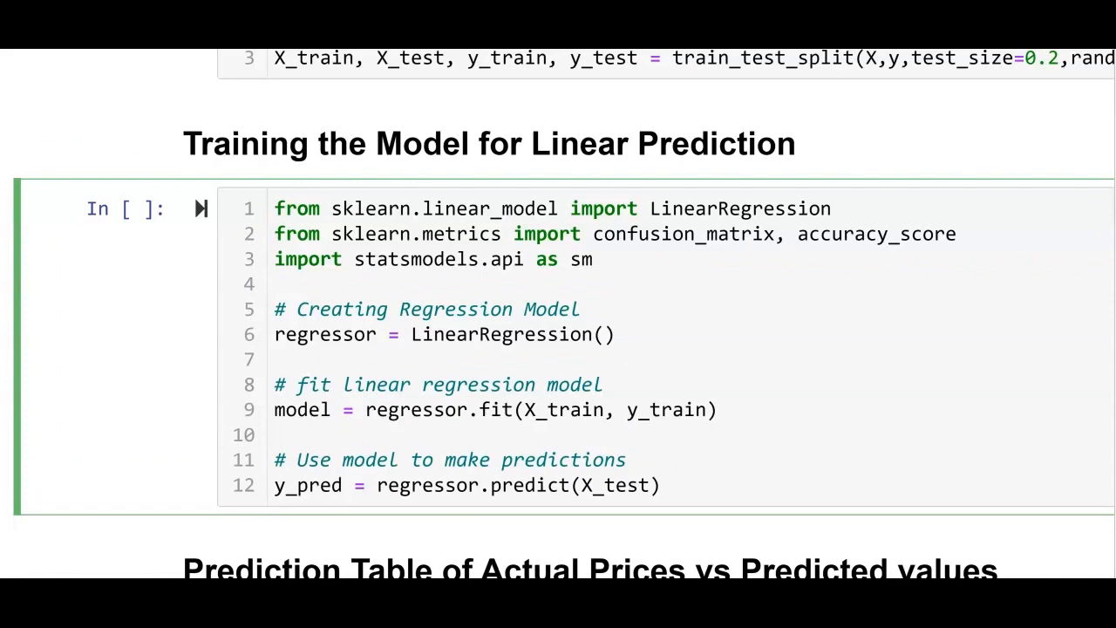
Run the LinearRegression training cell, fitting on X_train and predicting on X_test
left_click_drag(275, 209, 593, 258)
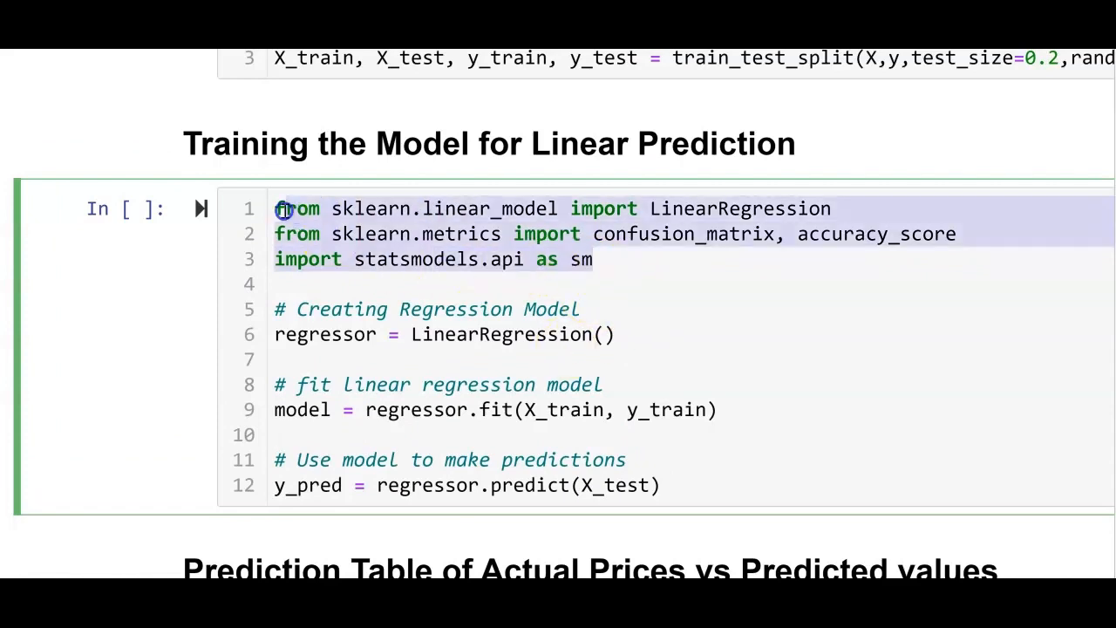
left_click(629, 261)
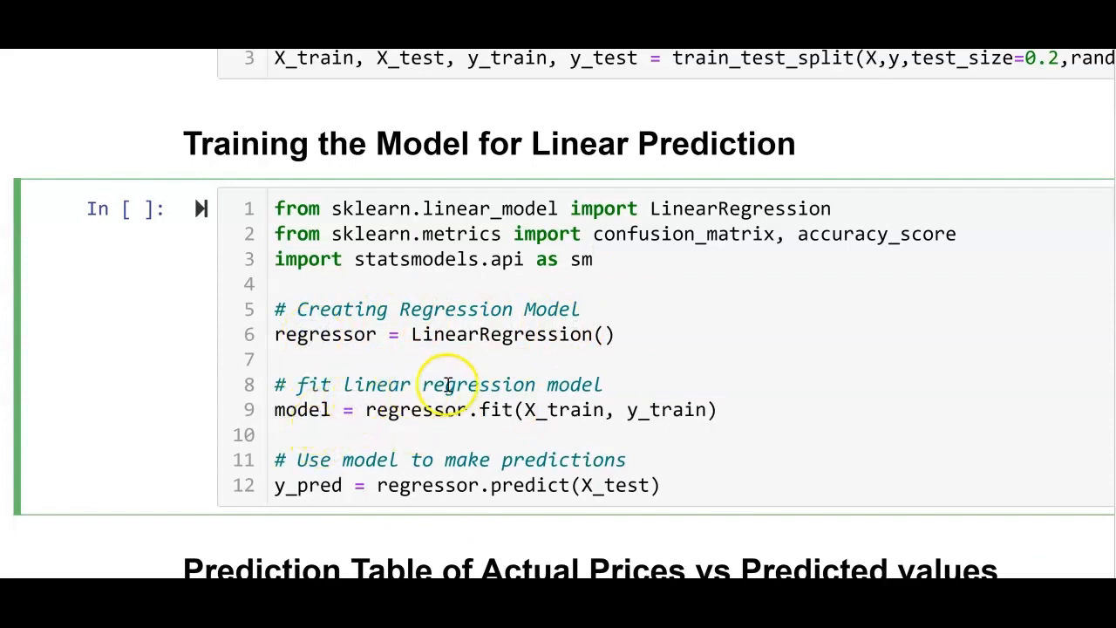
double_click(302, 410)
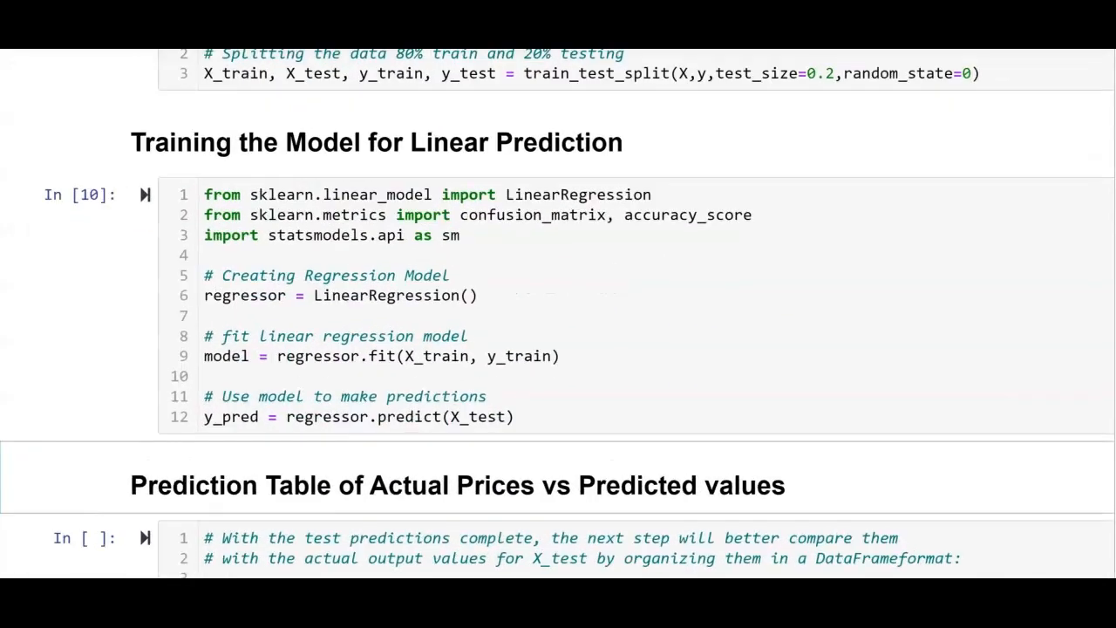
scroll("down", 3)
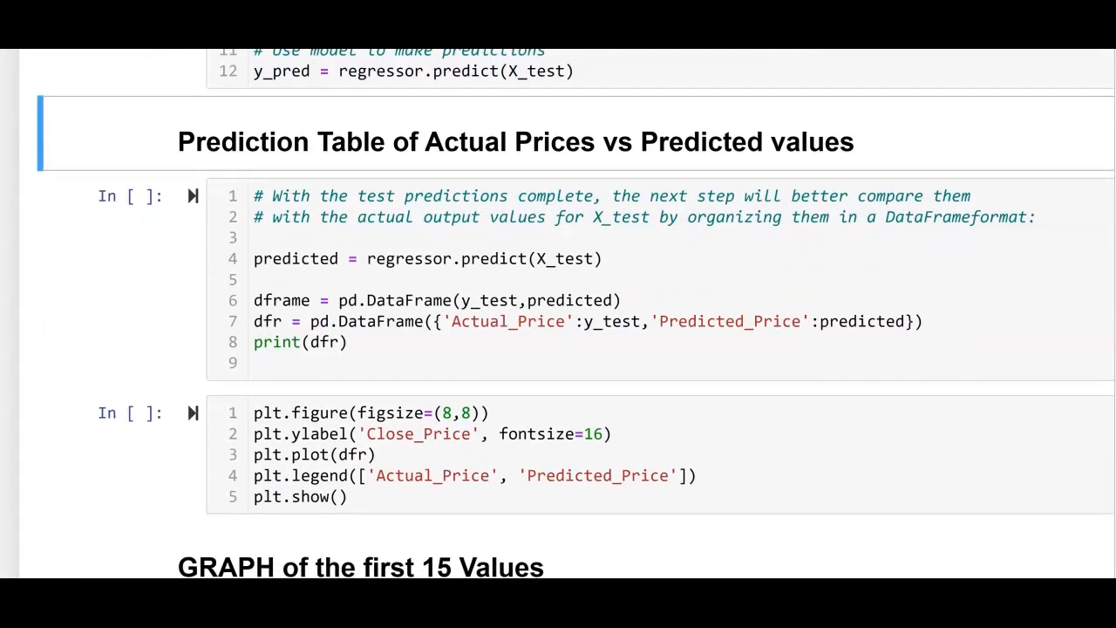
Run the prediction table cell printing Actual_Price beside Predicted_Price for three test rows
left_click(851, 266)
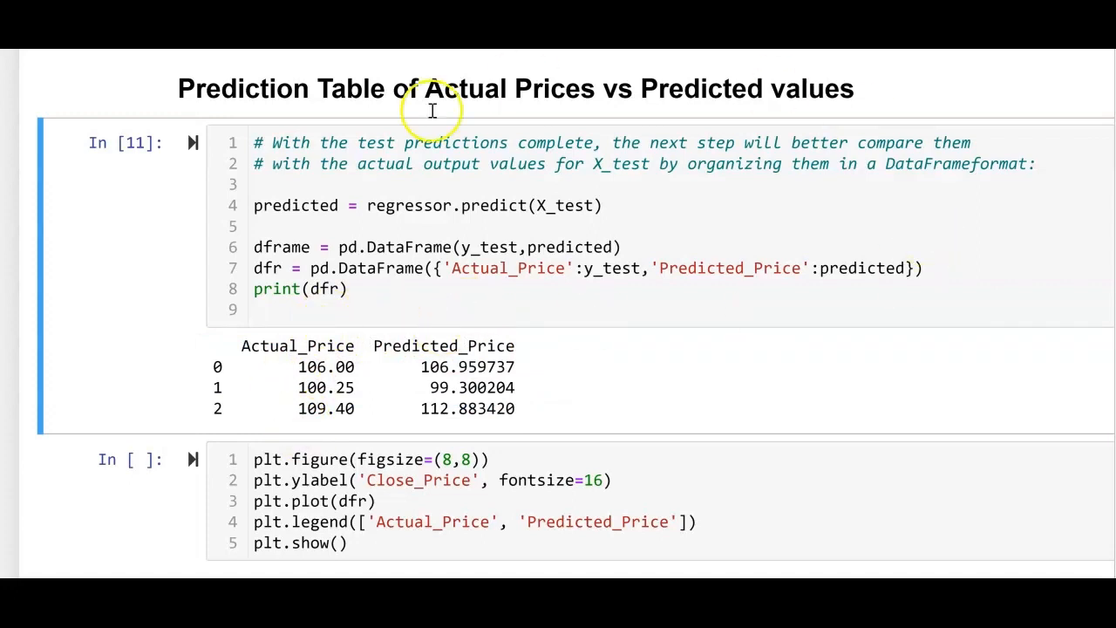
mouse_move(450, 305)
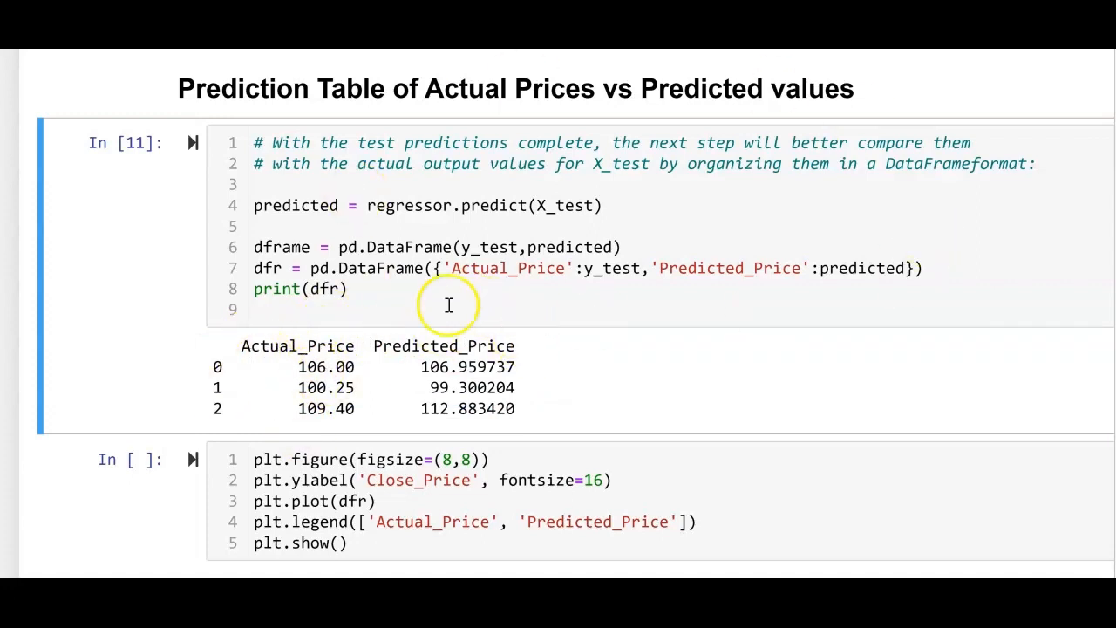
mouse_move(382, 296)
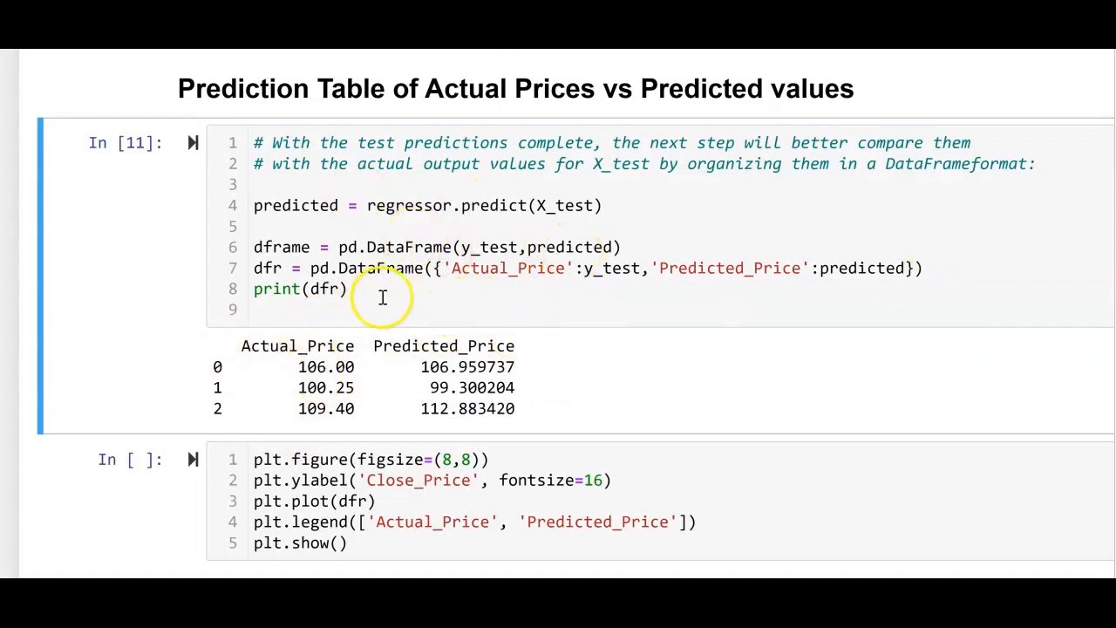
scroll("down", 3)
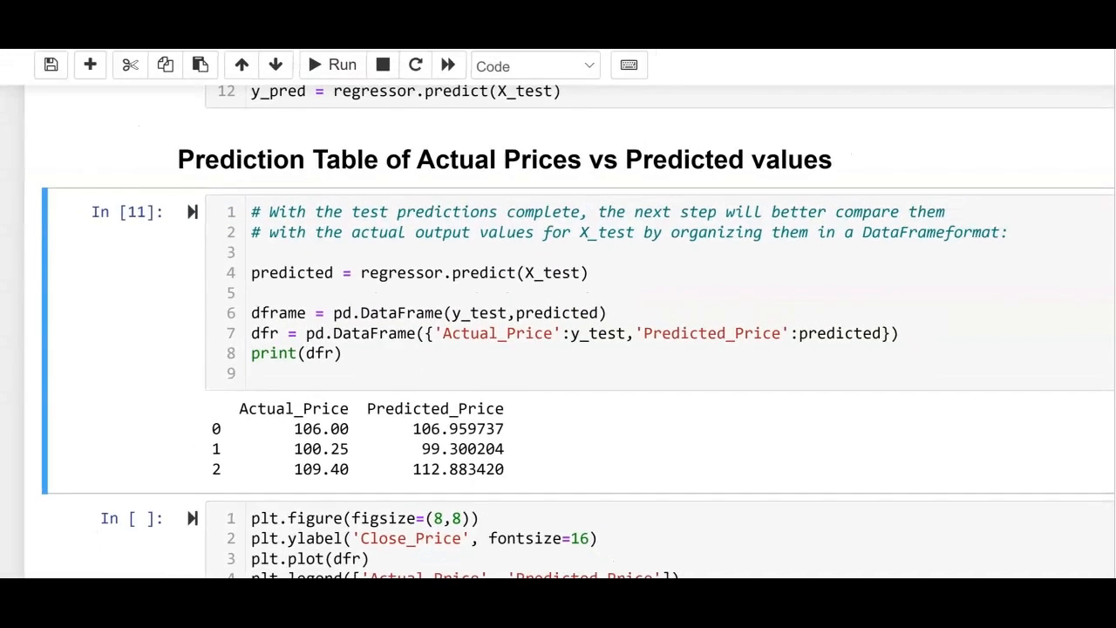
Run the plt.figure cell to draw the actual vs predicted price line chart and view it
scroll("down", 3)
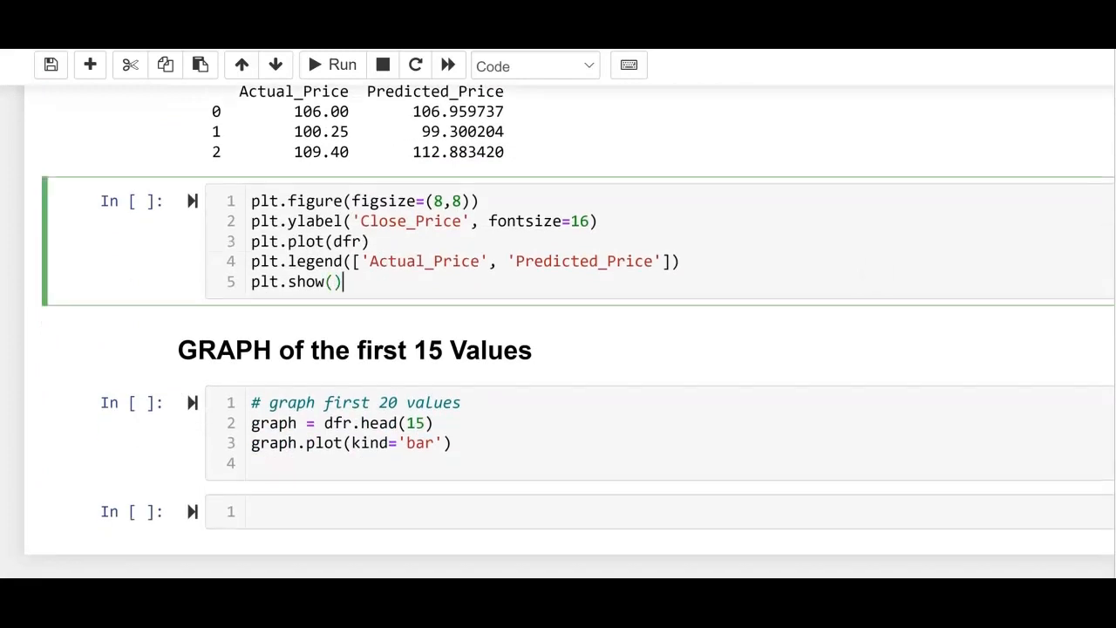
left_click(331, 64)
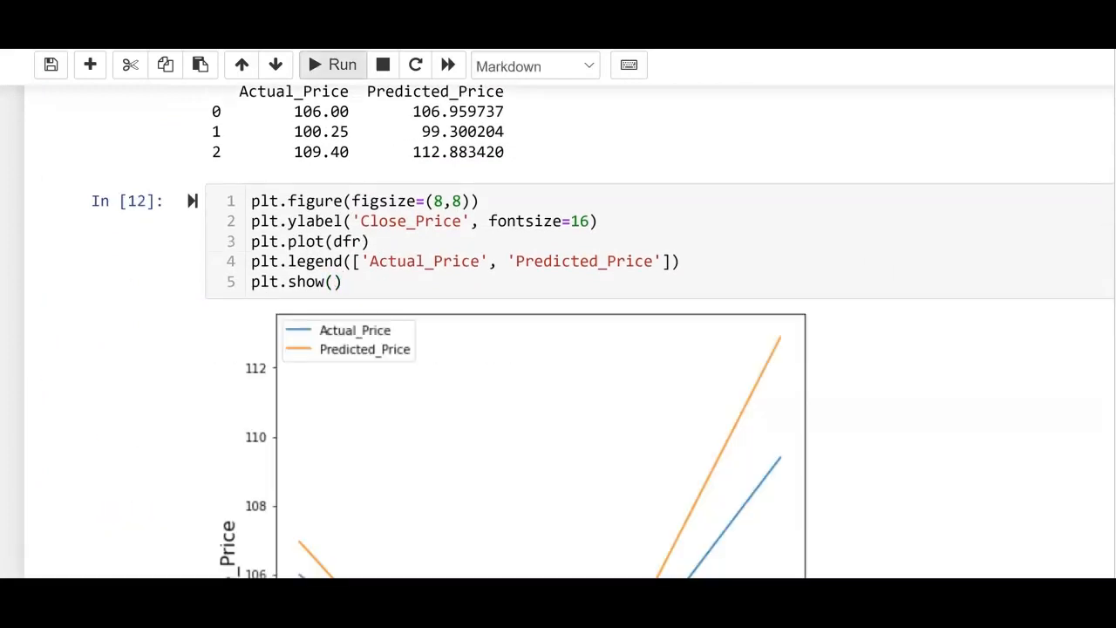
scroll("down", 3)
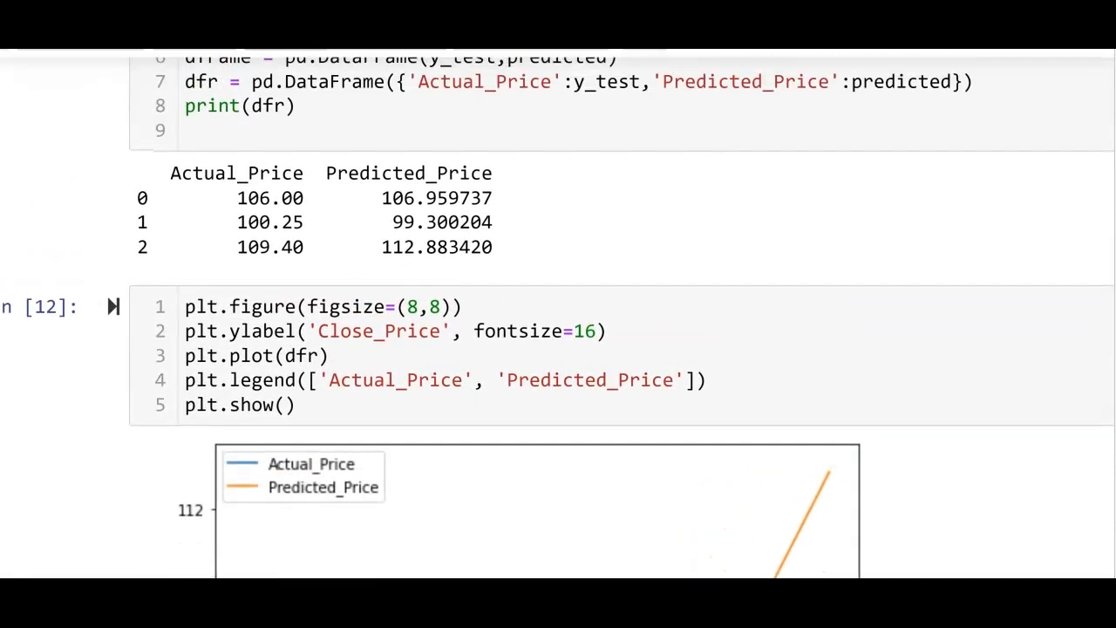
mouse_move(502, 194)
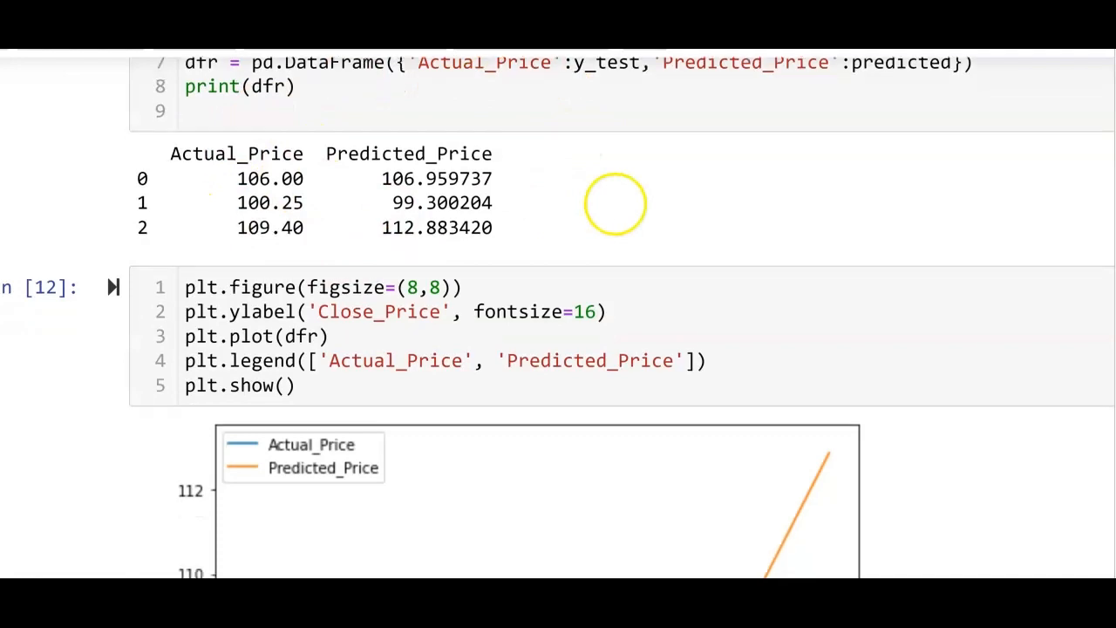
scroll("down", 3)
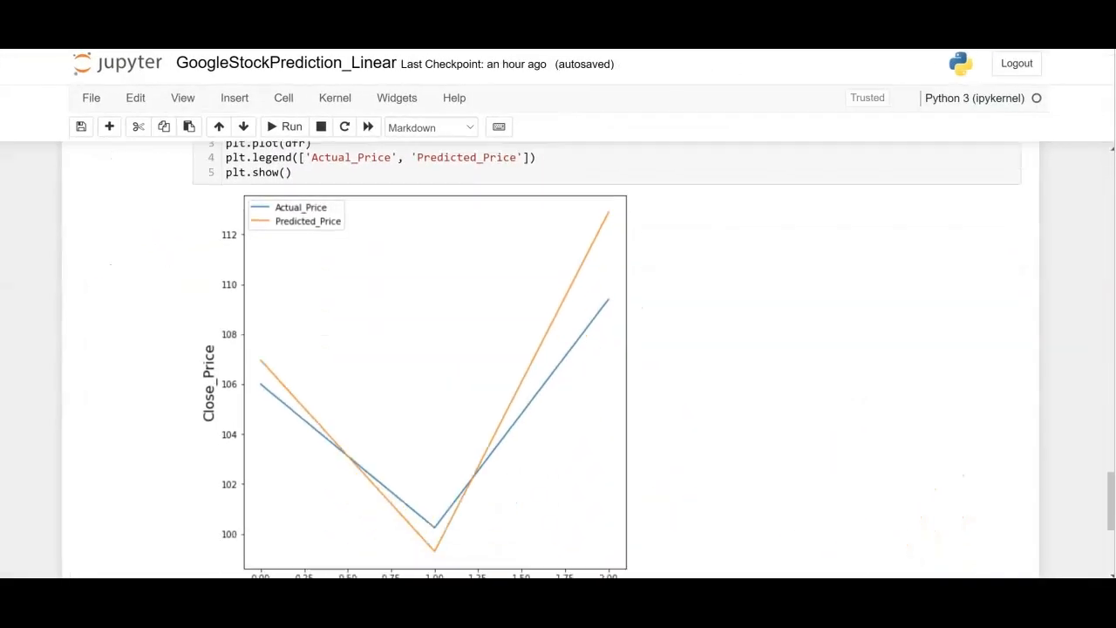
scroll("down", 3)
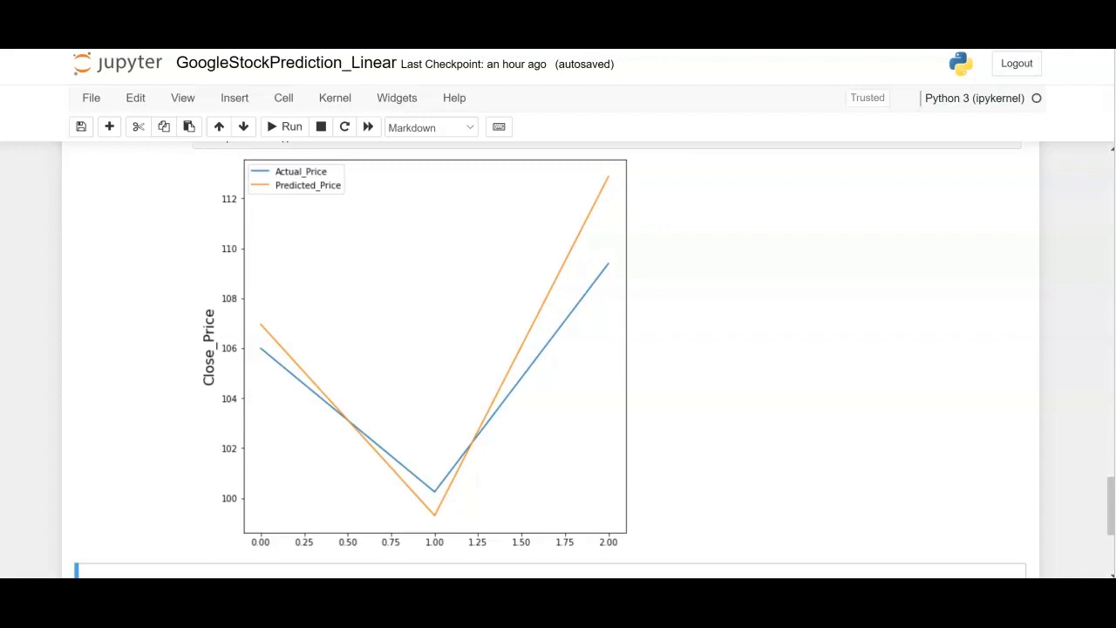
scroll("down", 3)
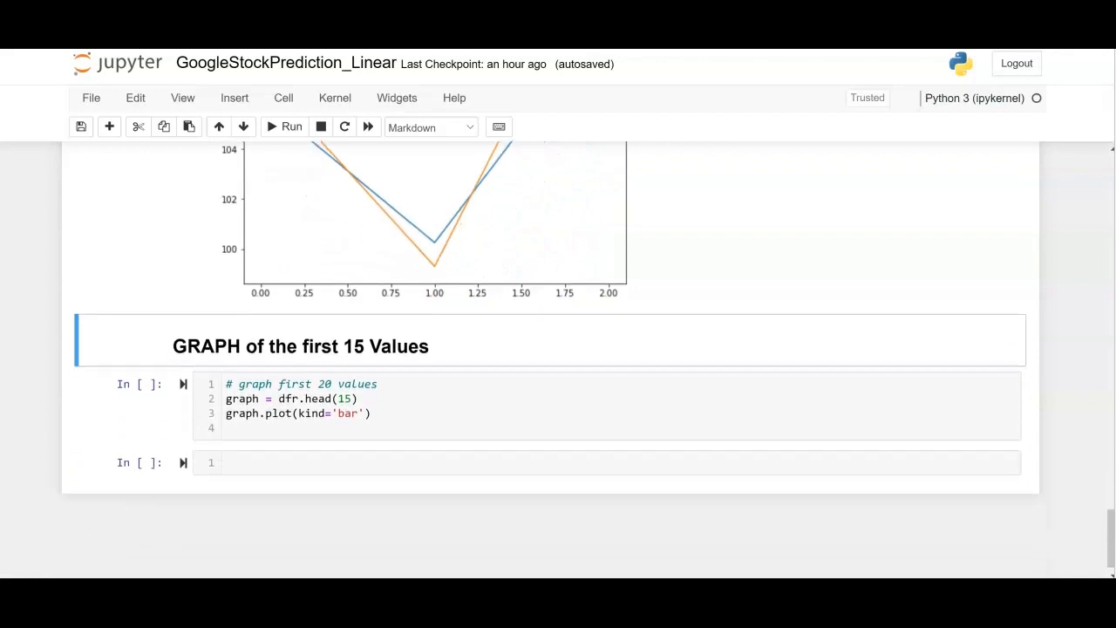
Run the GRAPH cell to produce the Actual_Price vs Predicted_Price bar chart from dfr.head
left_click(310, 412)
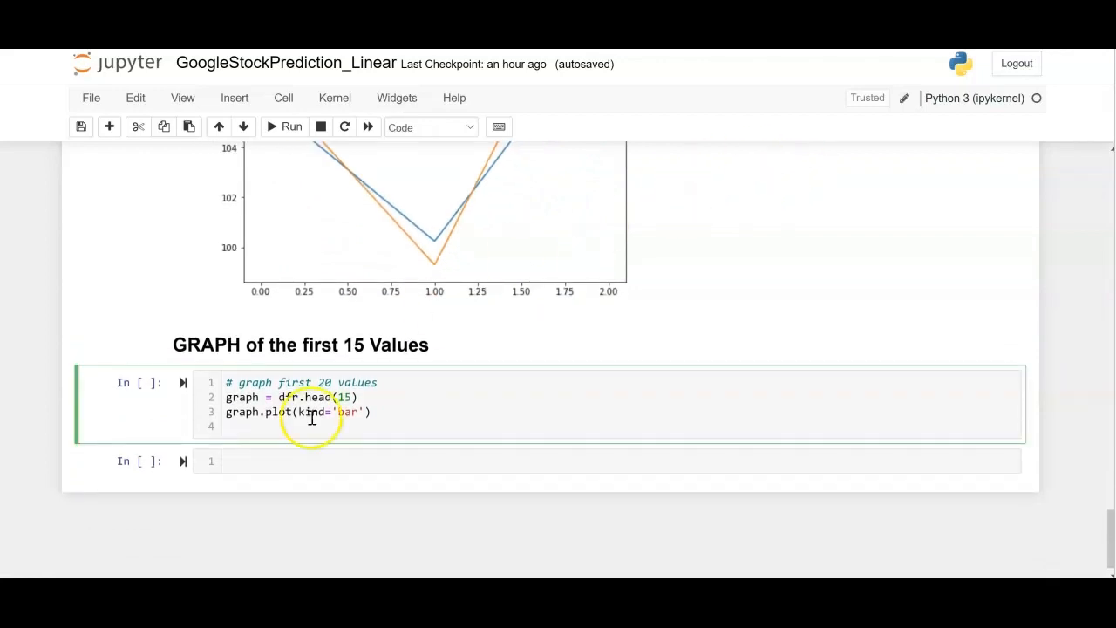
left_click(284, 125)
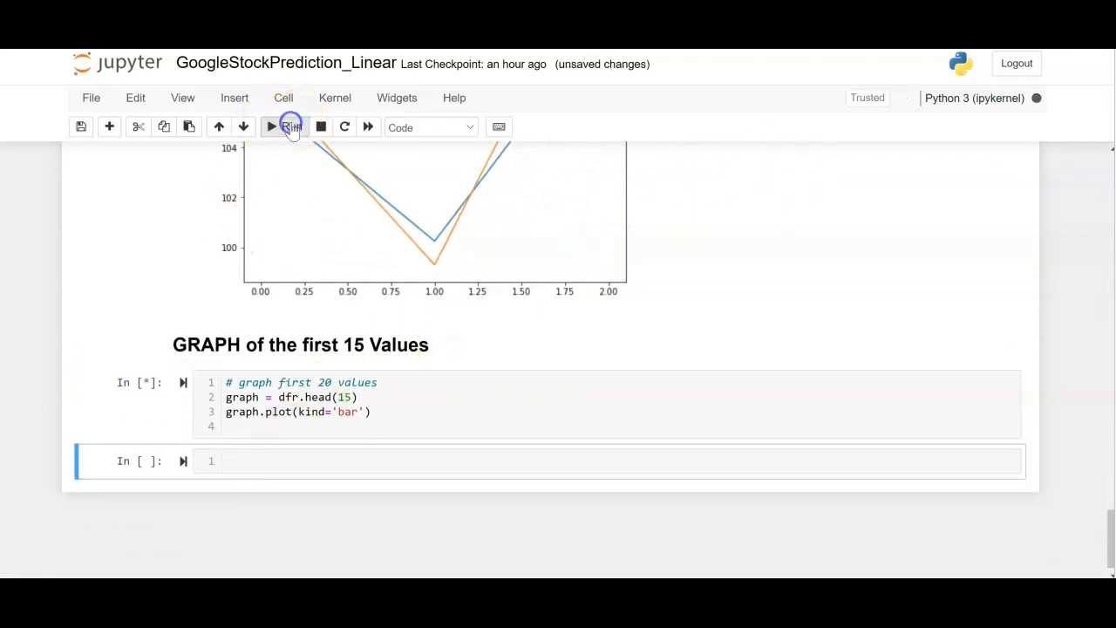
left_click(272, 125)
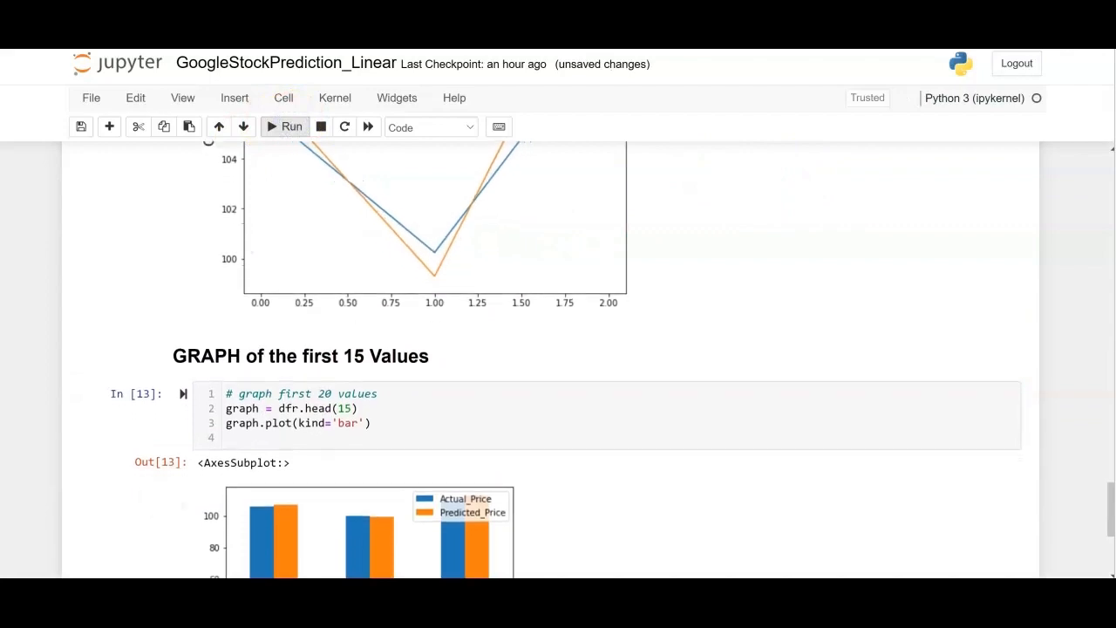
scroll("down", 3)
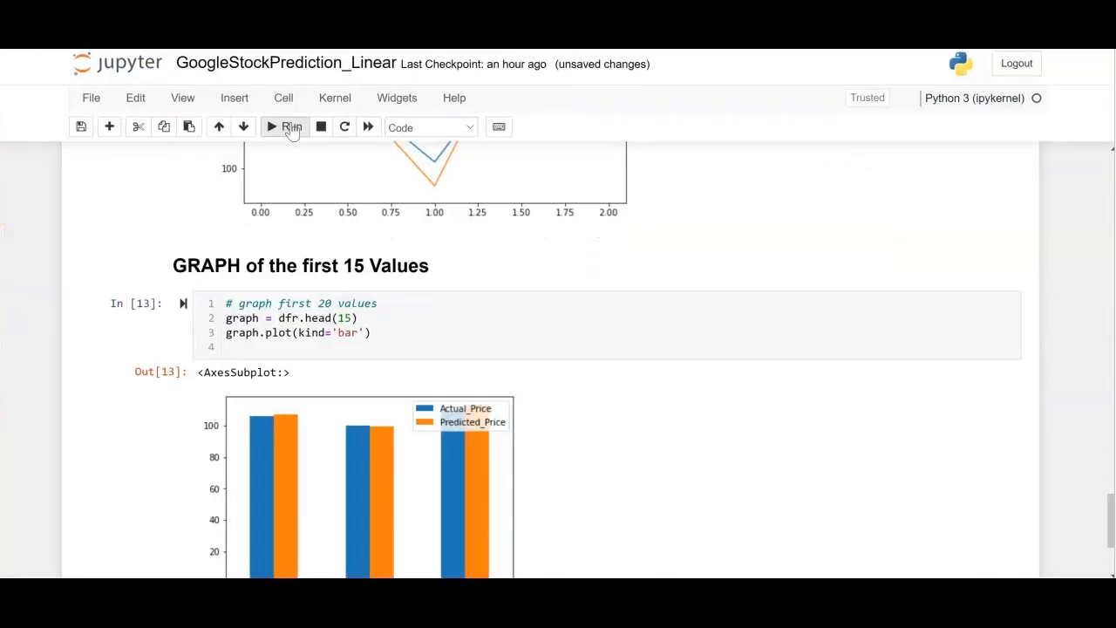
scroll("down", 3)
type("20")
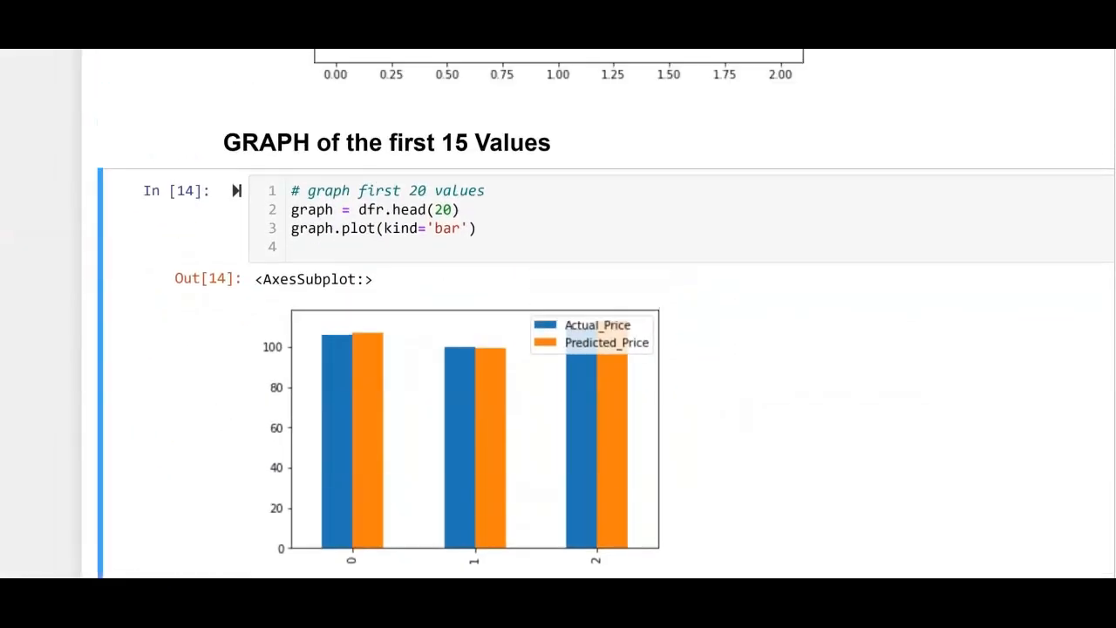
scroll("down", 3)
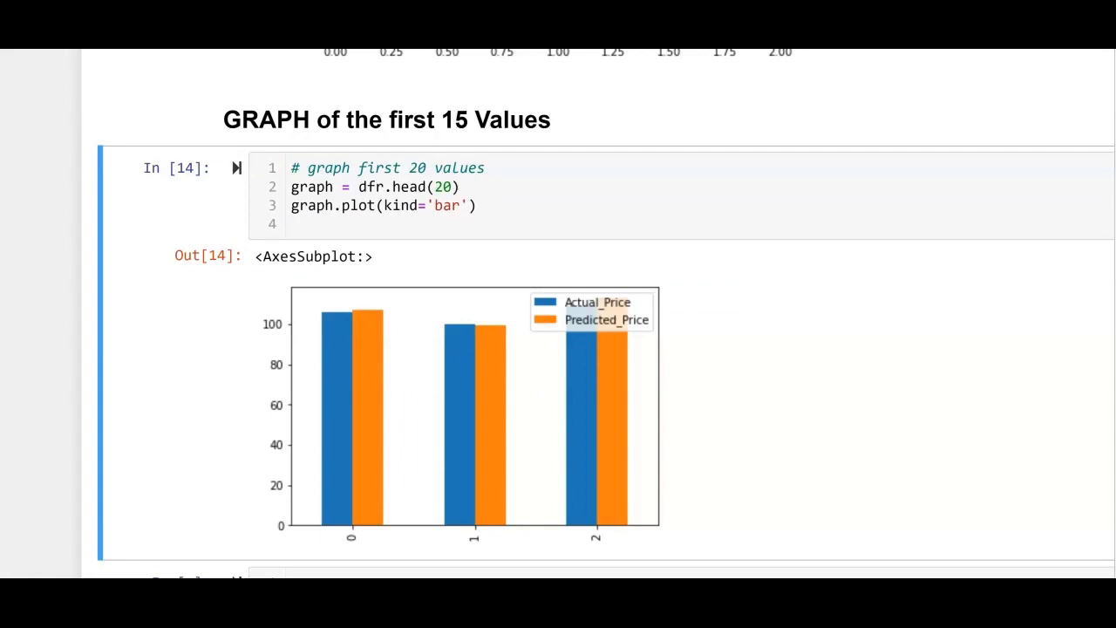
Limit the bar graph to the first 4 rows by changing dfr.head to head(4) and rerunning
left_click(426, 167)
type("4")
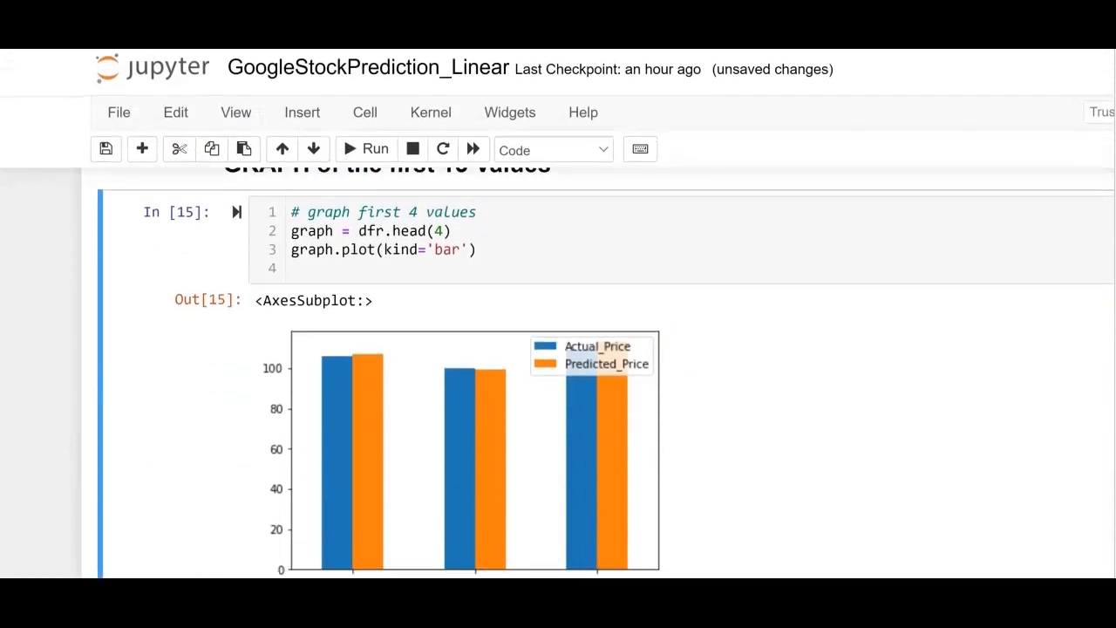
scroll("down", 3)
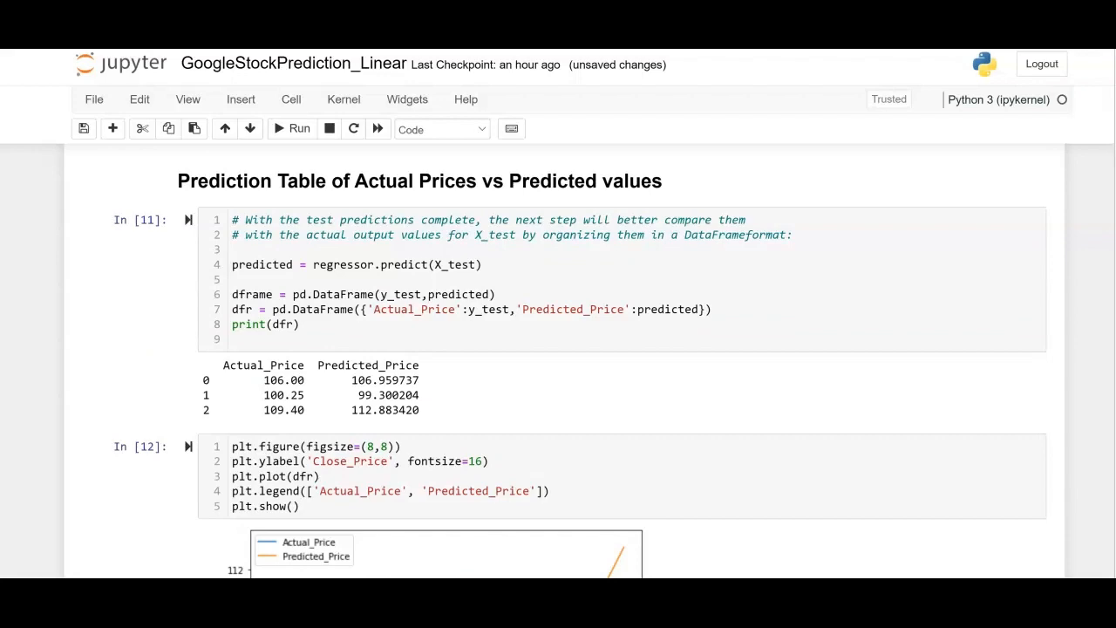
scroll("down", 3)
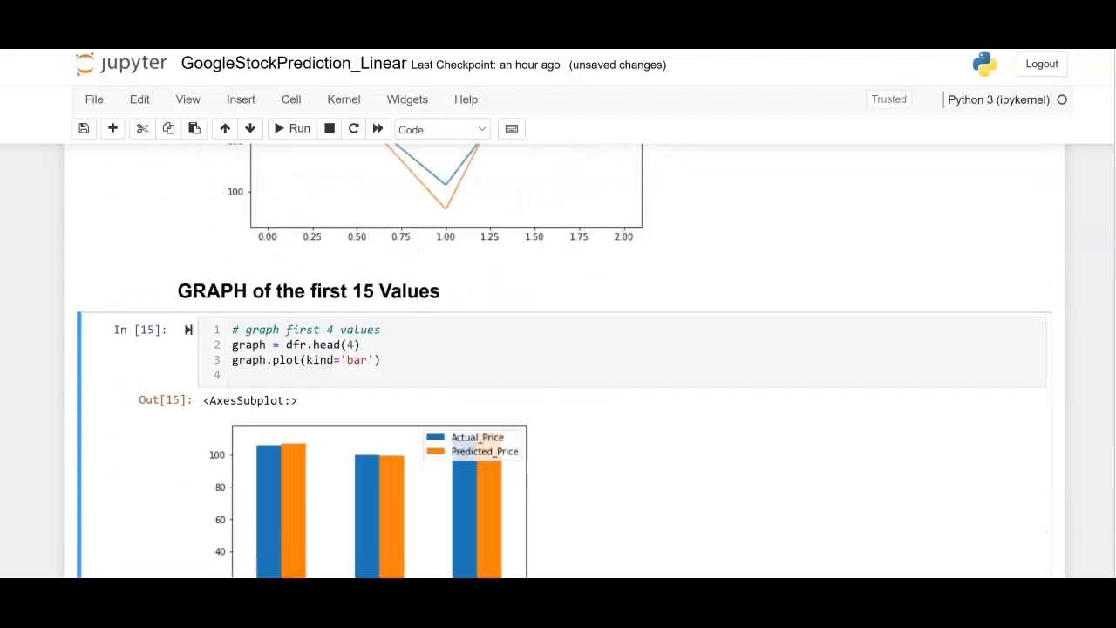
scroll("down", 3)
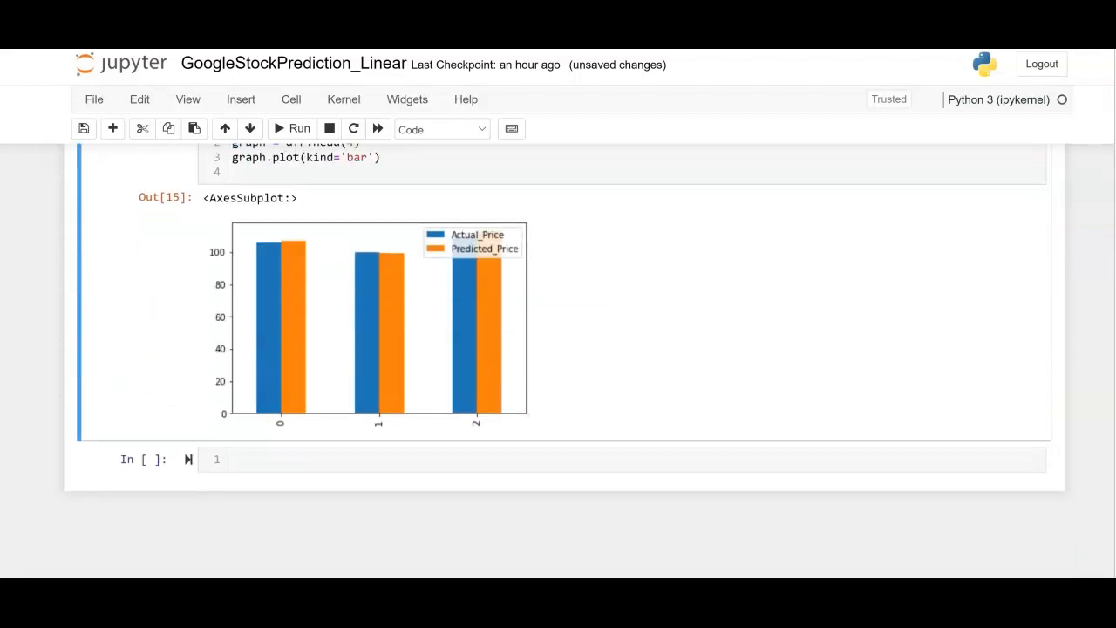